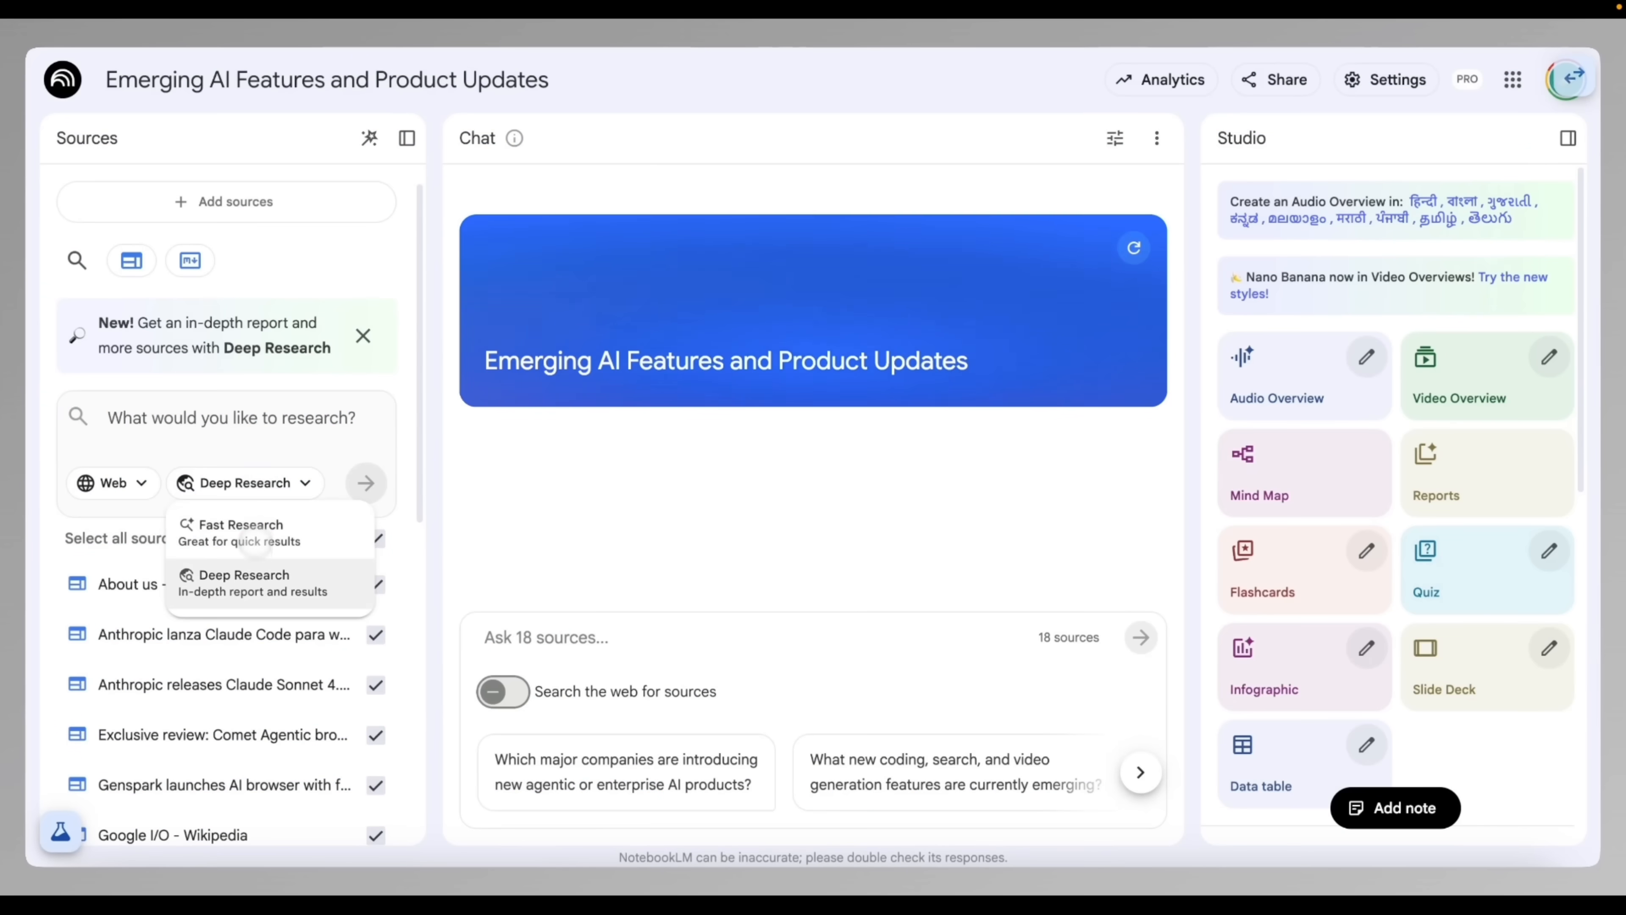
Step: Launch a Deep Research web search for 'upcoming AI models' from the research mode dropdown
click(239, 531)
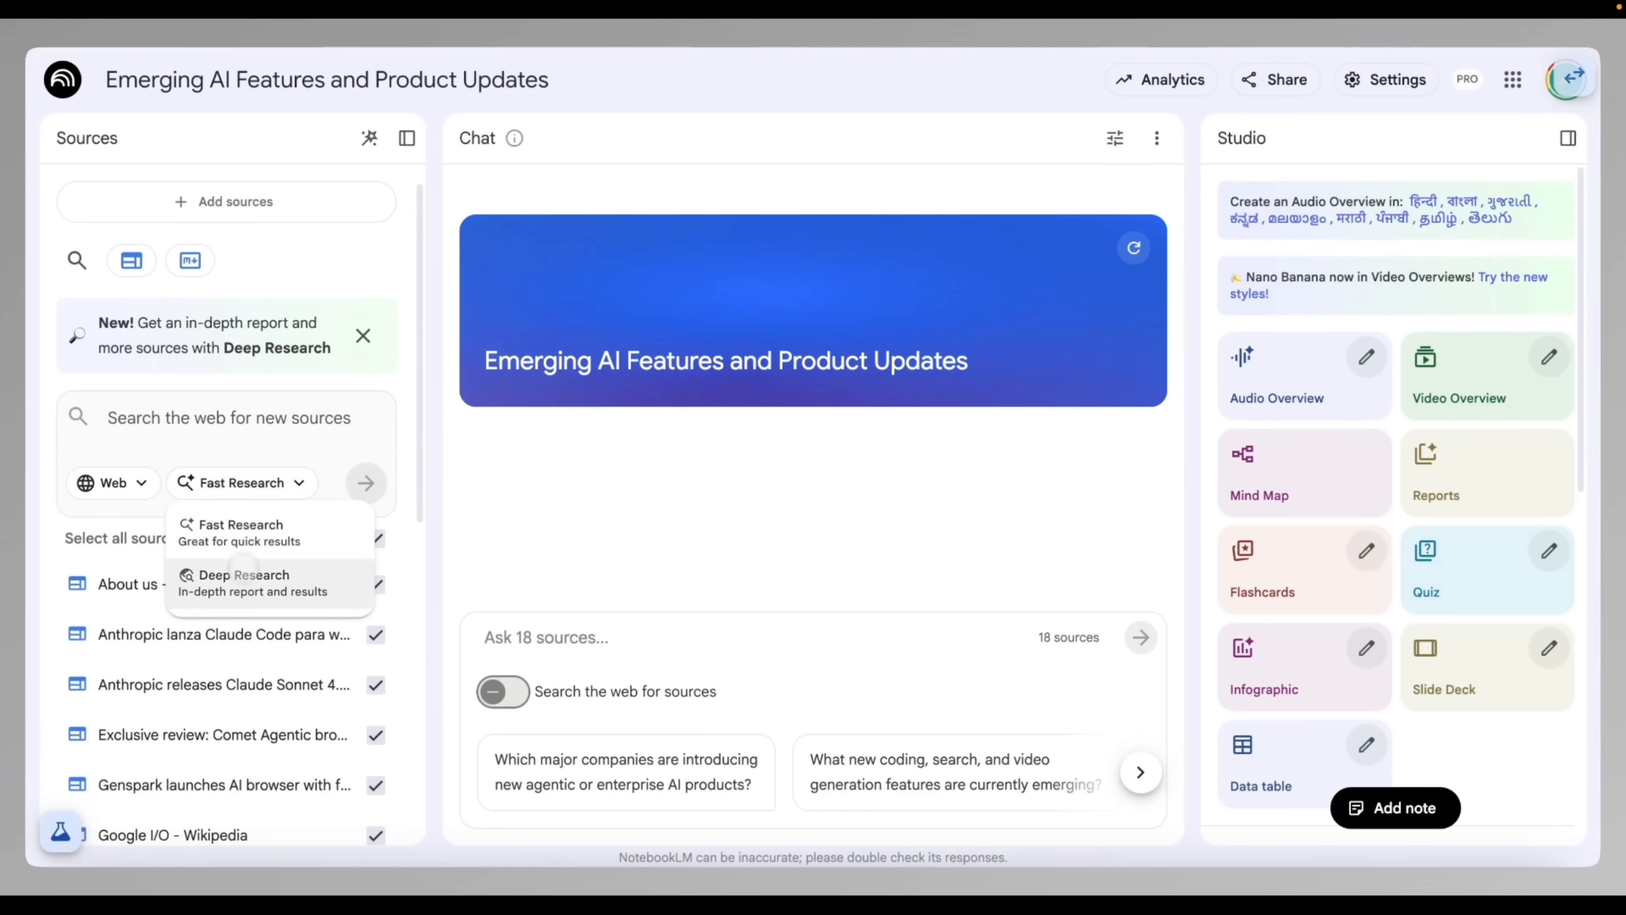
click(244, 578)
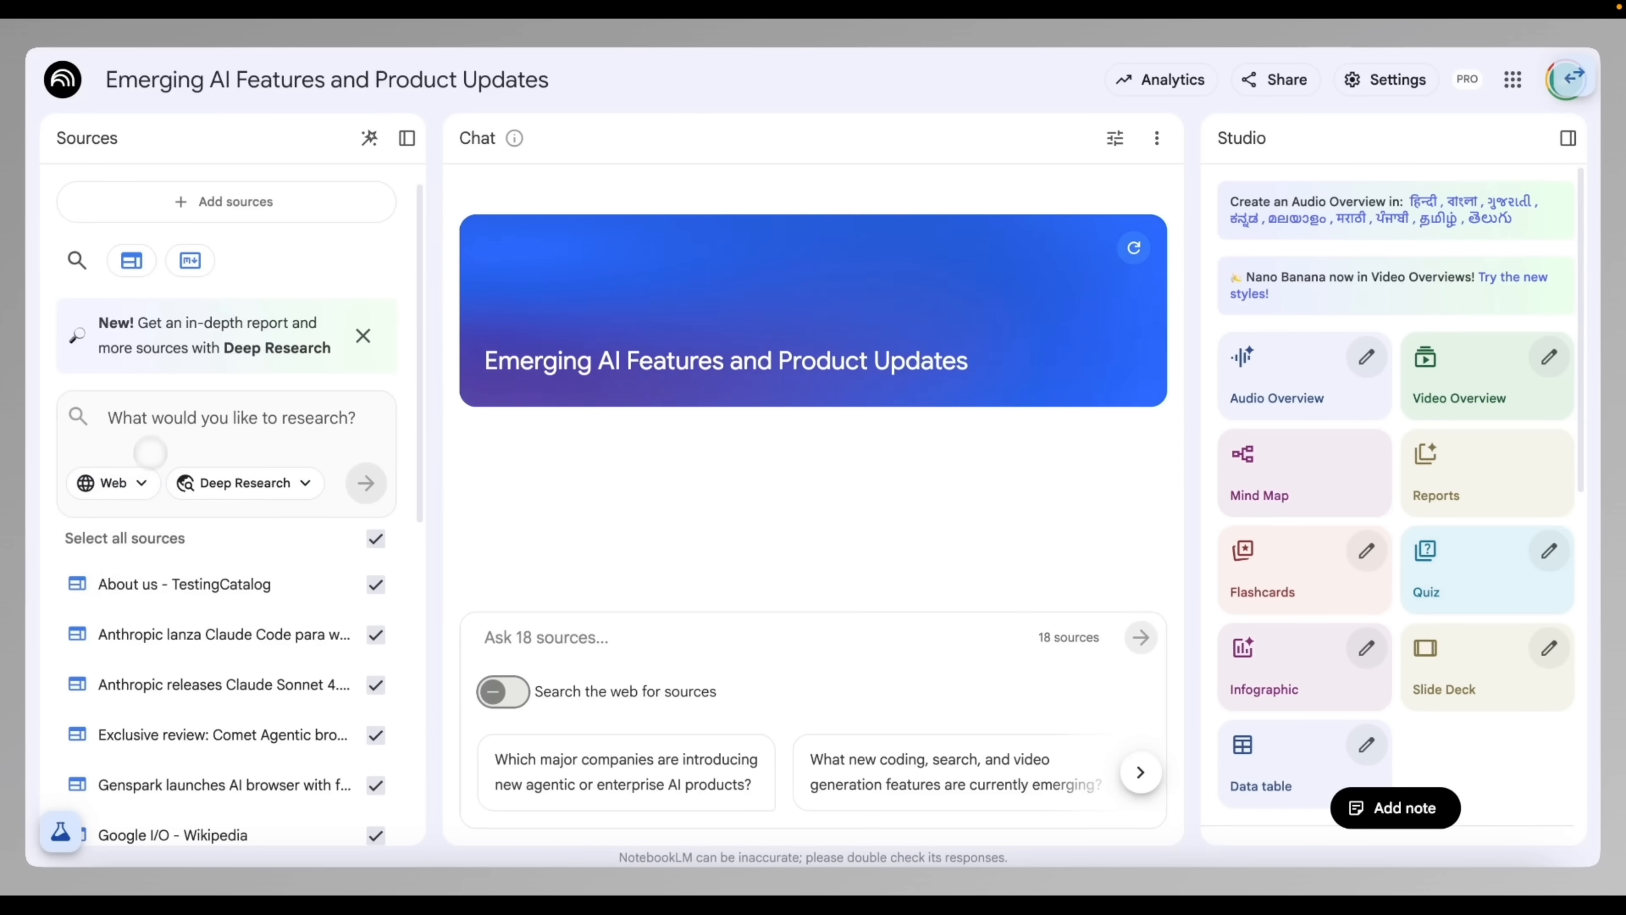
key(cmd+v)
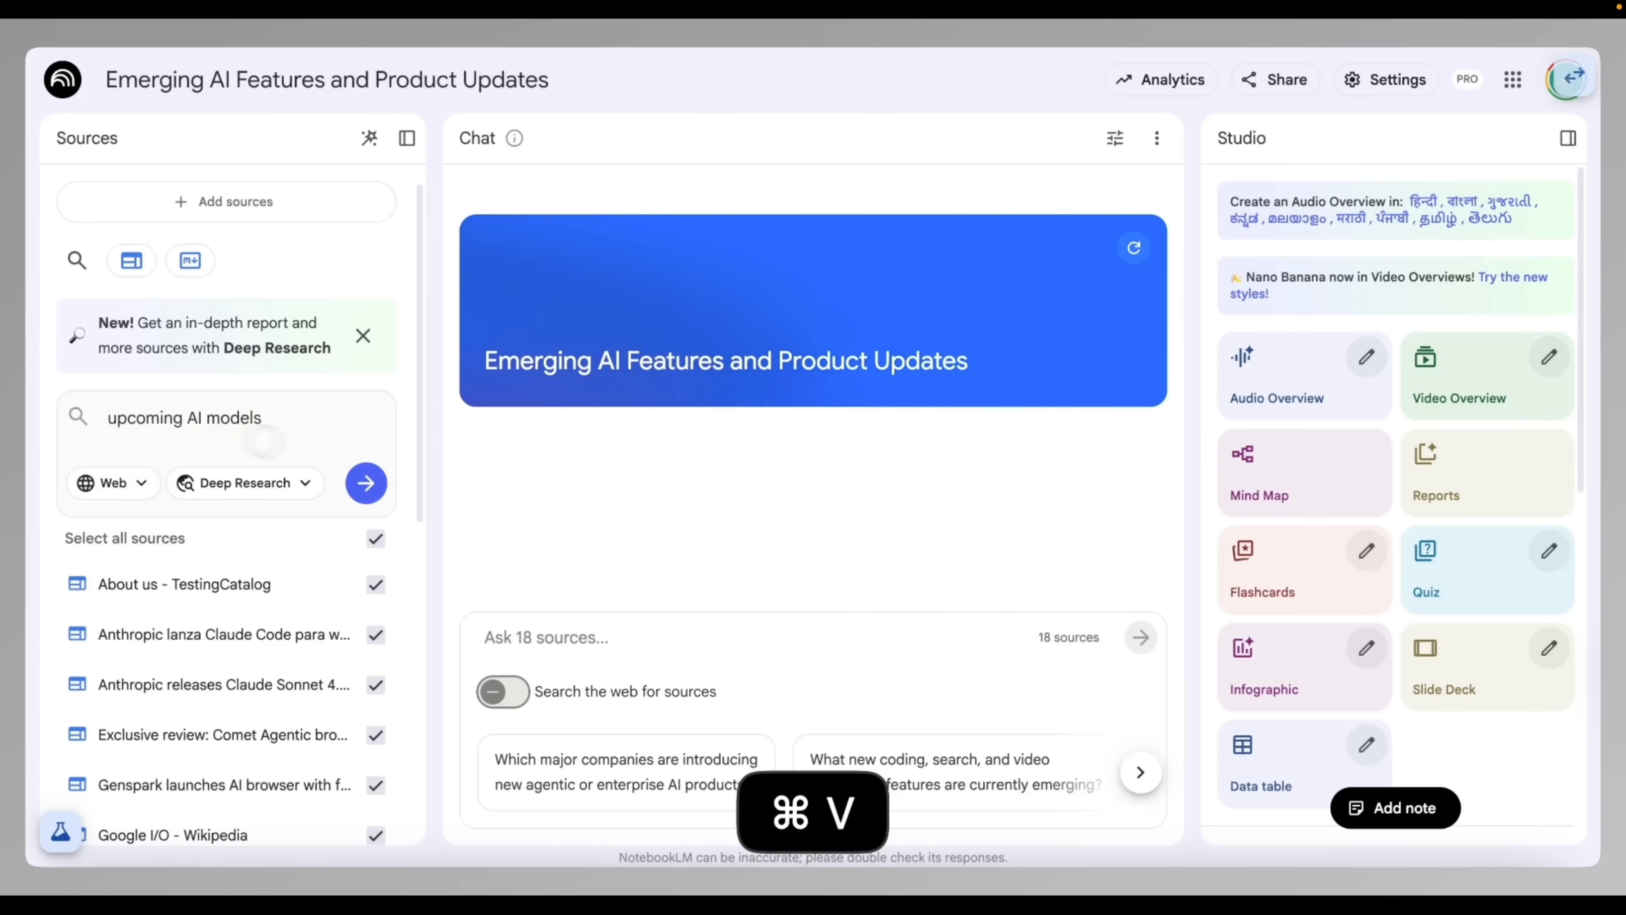
click(365, 482)
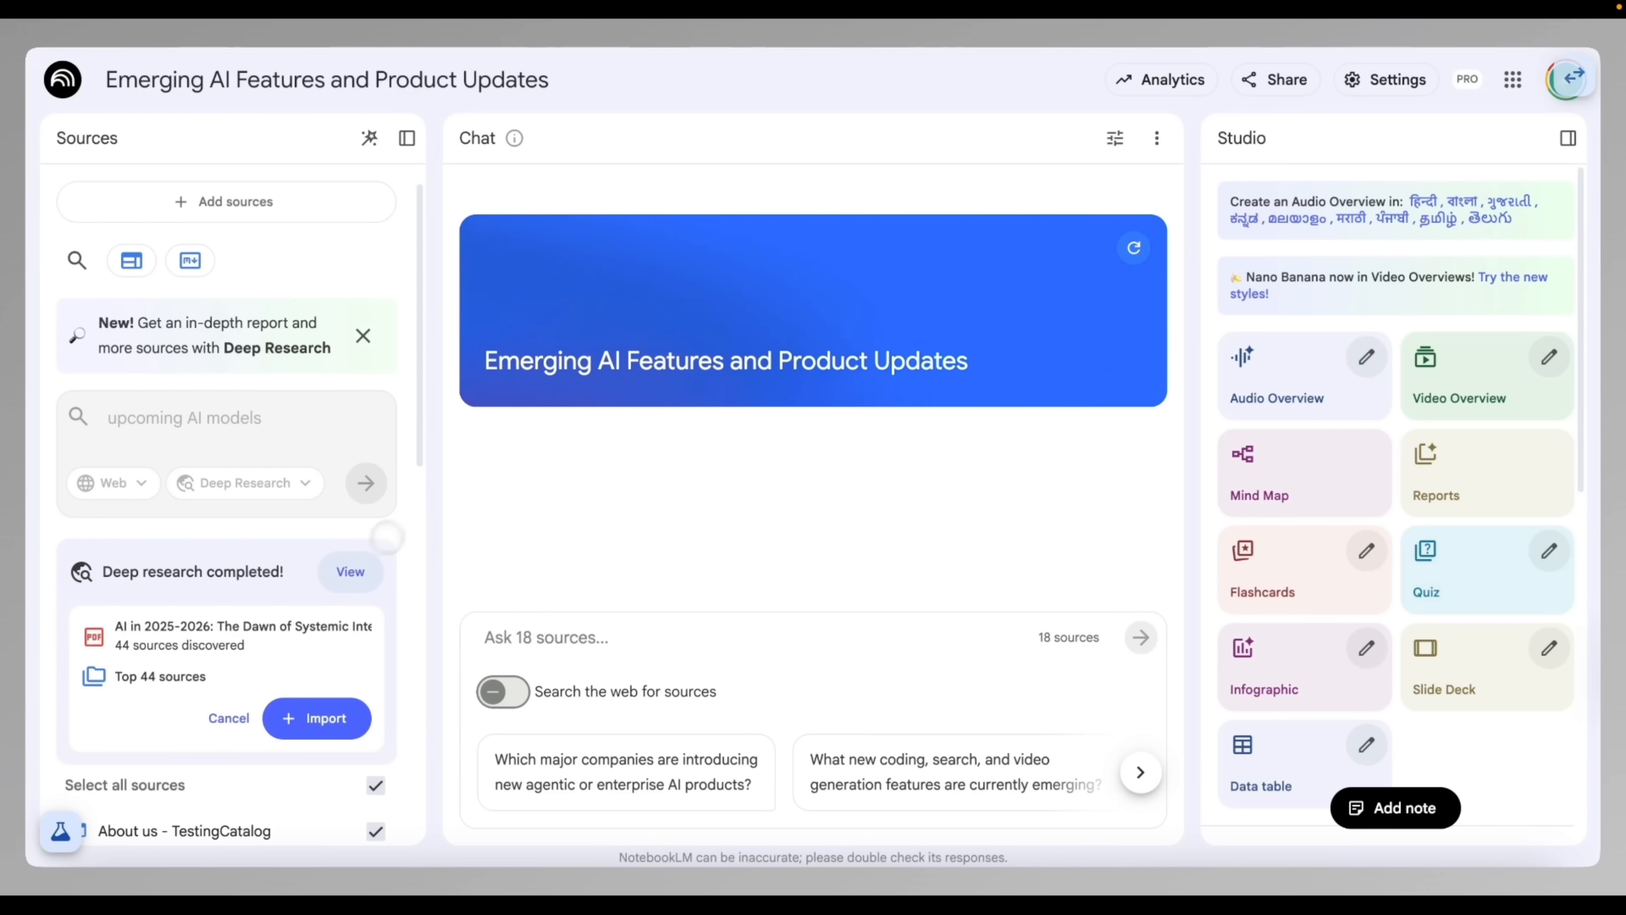
Step: View the completed AI in 2025-2026 report and read through to its reference list
click(349, 572)
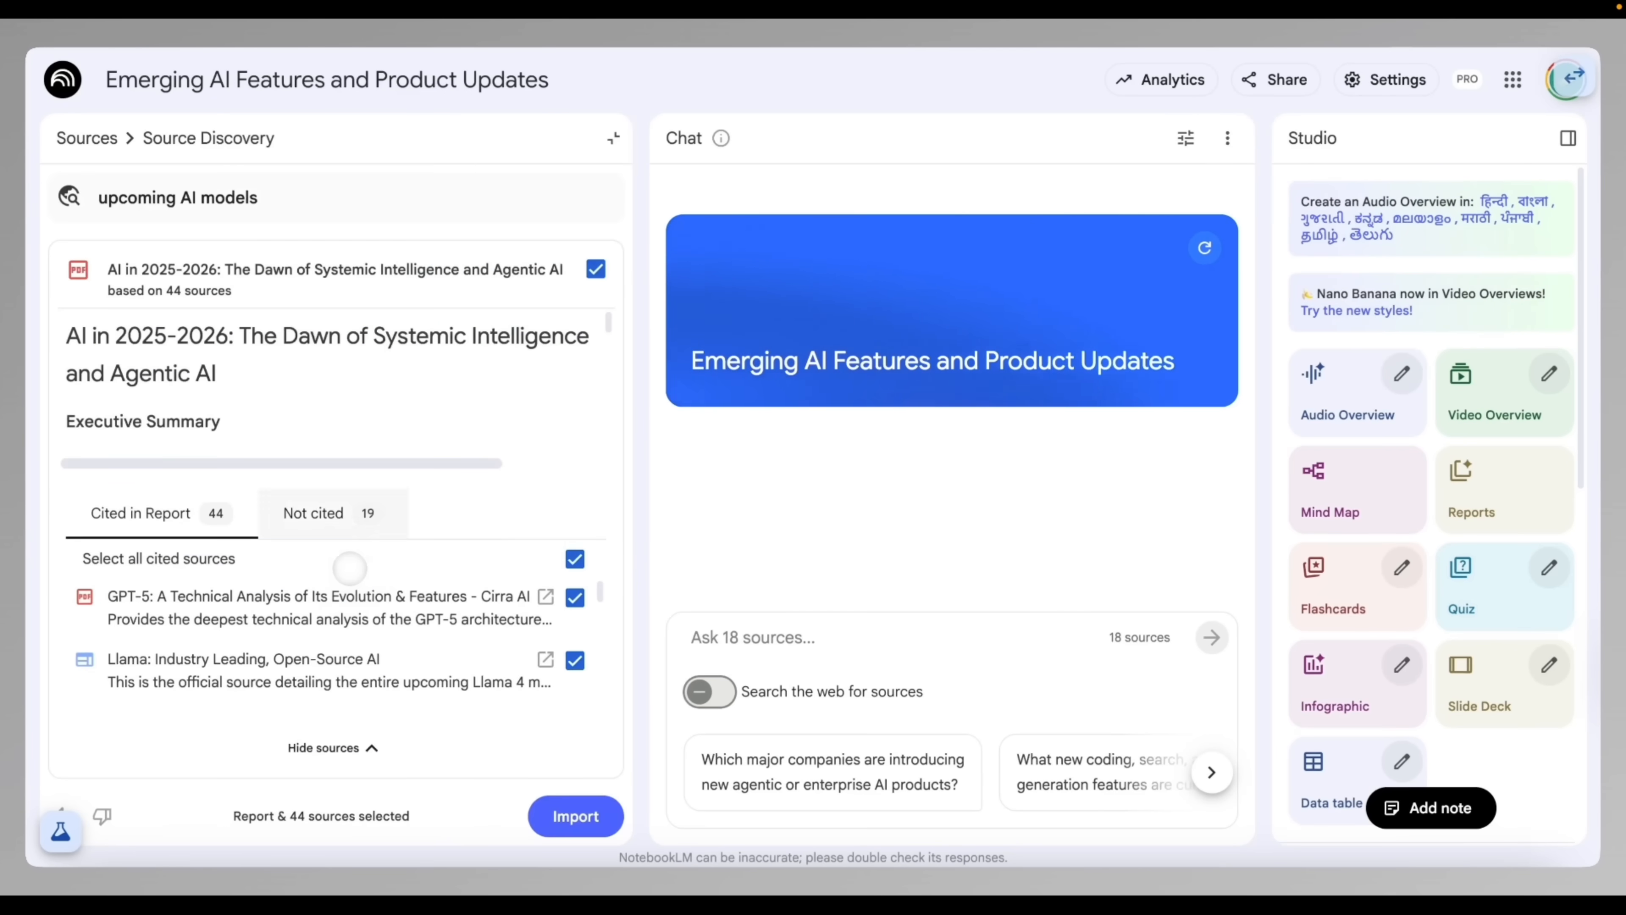
scroll(down, 3)
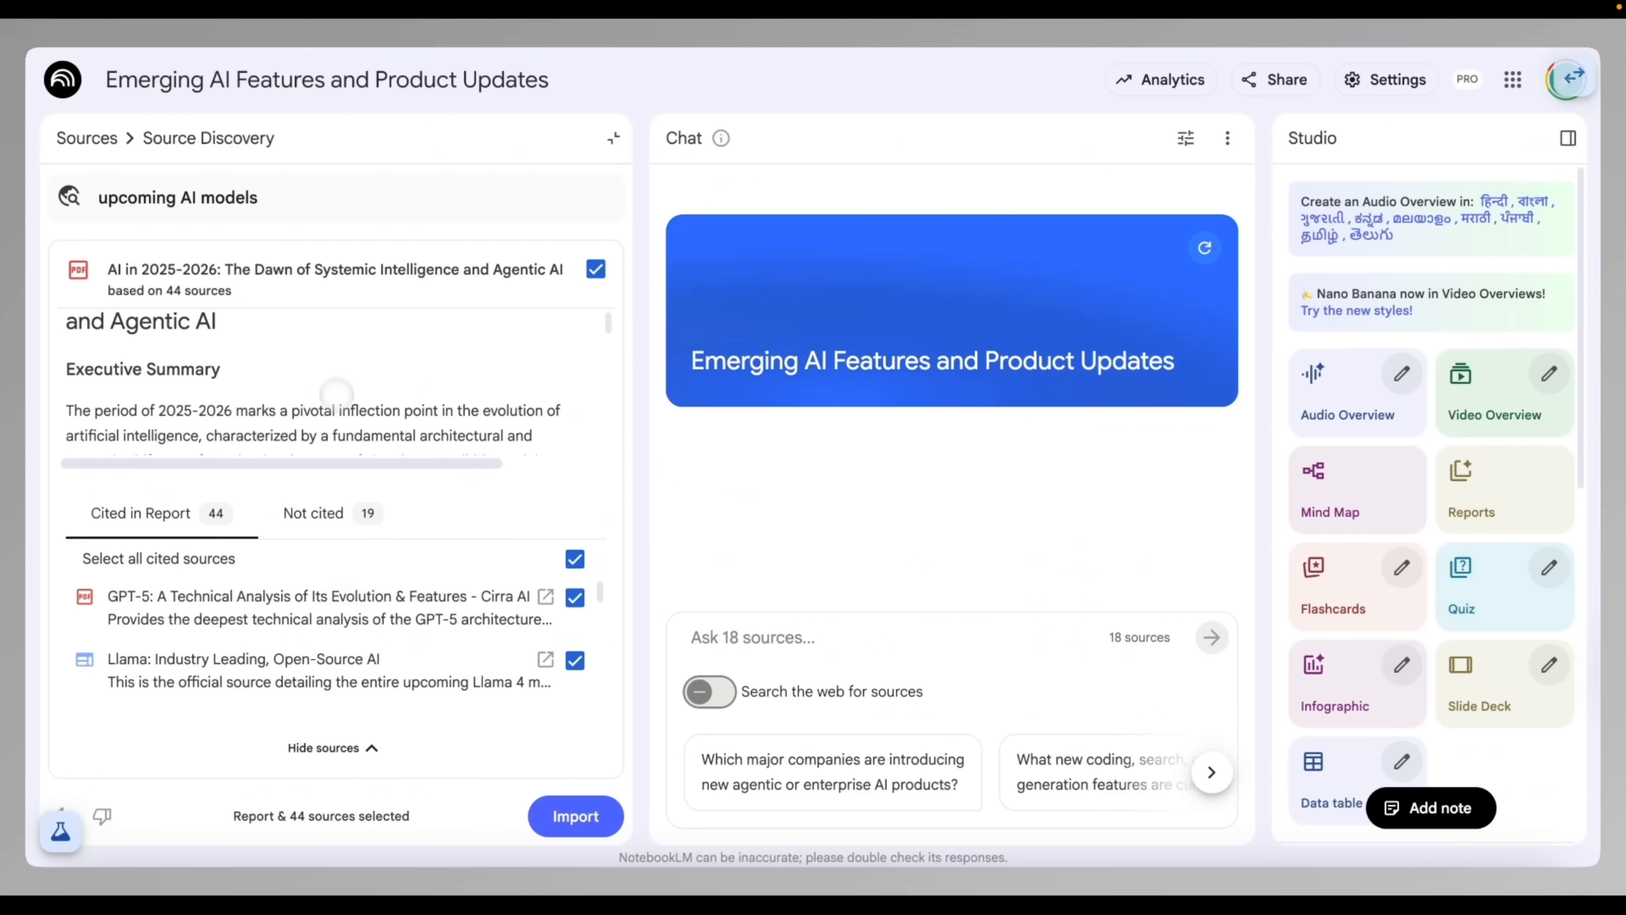
scroll(down, 3)
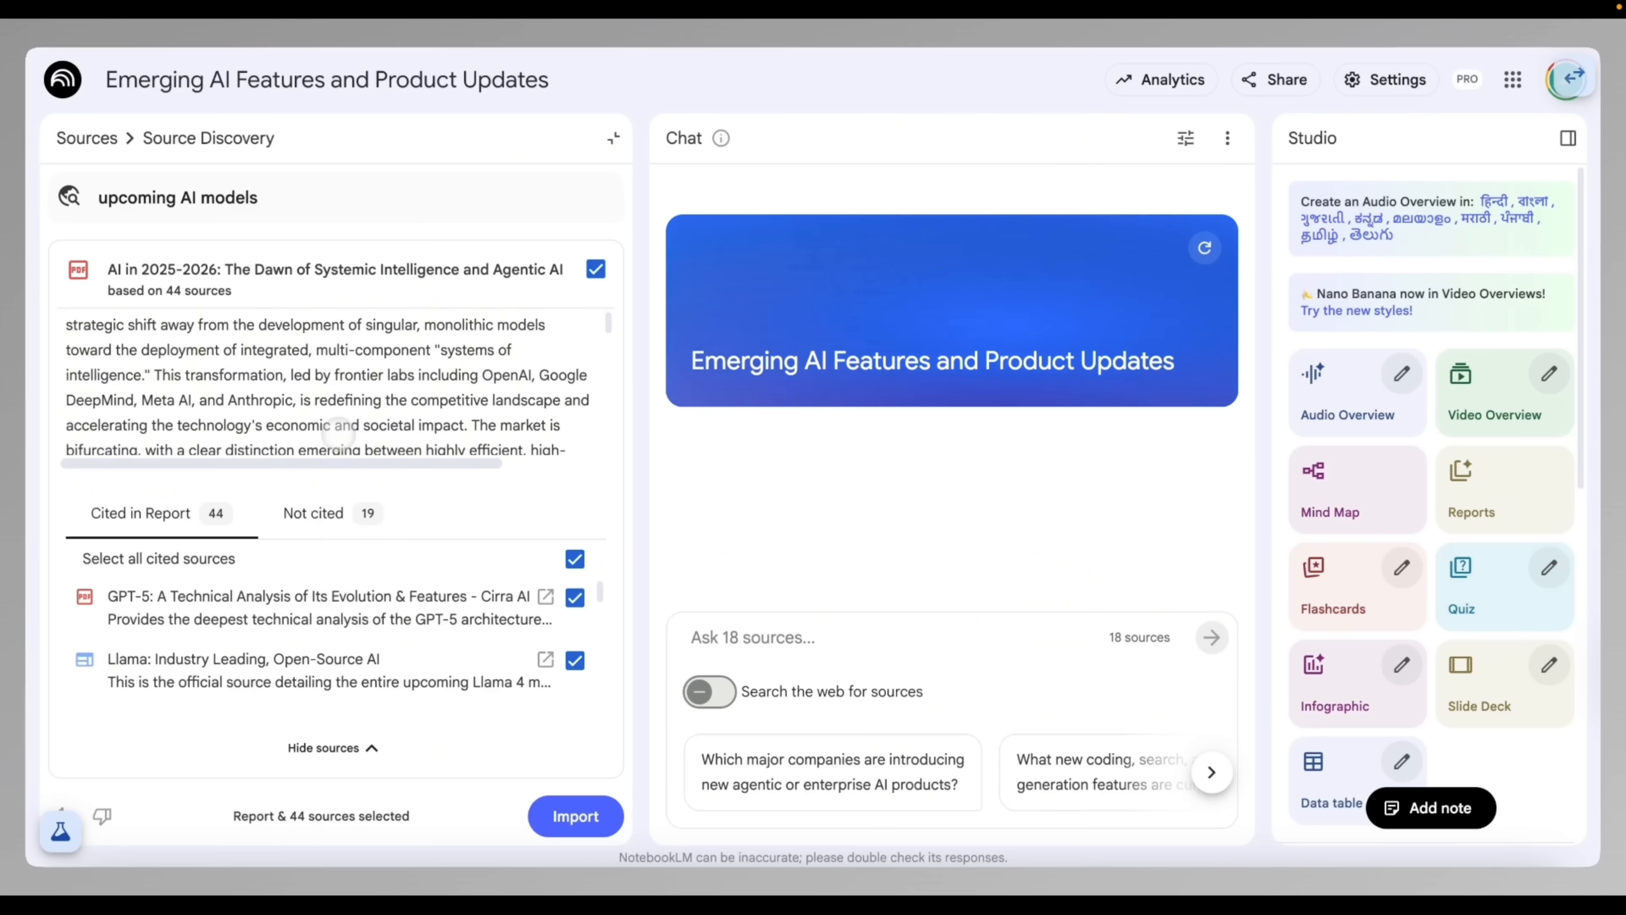
scroll(down, 3)
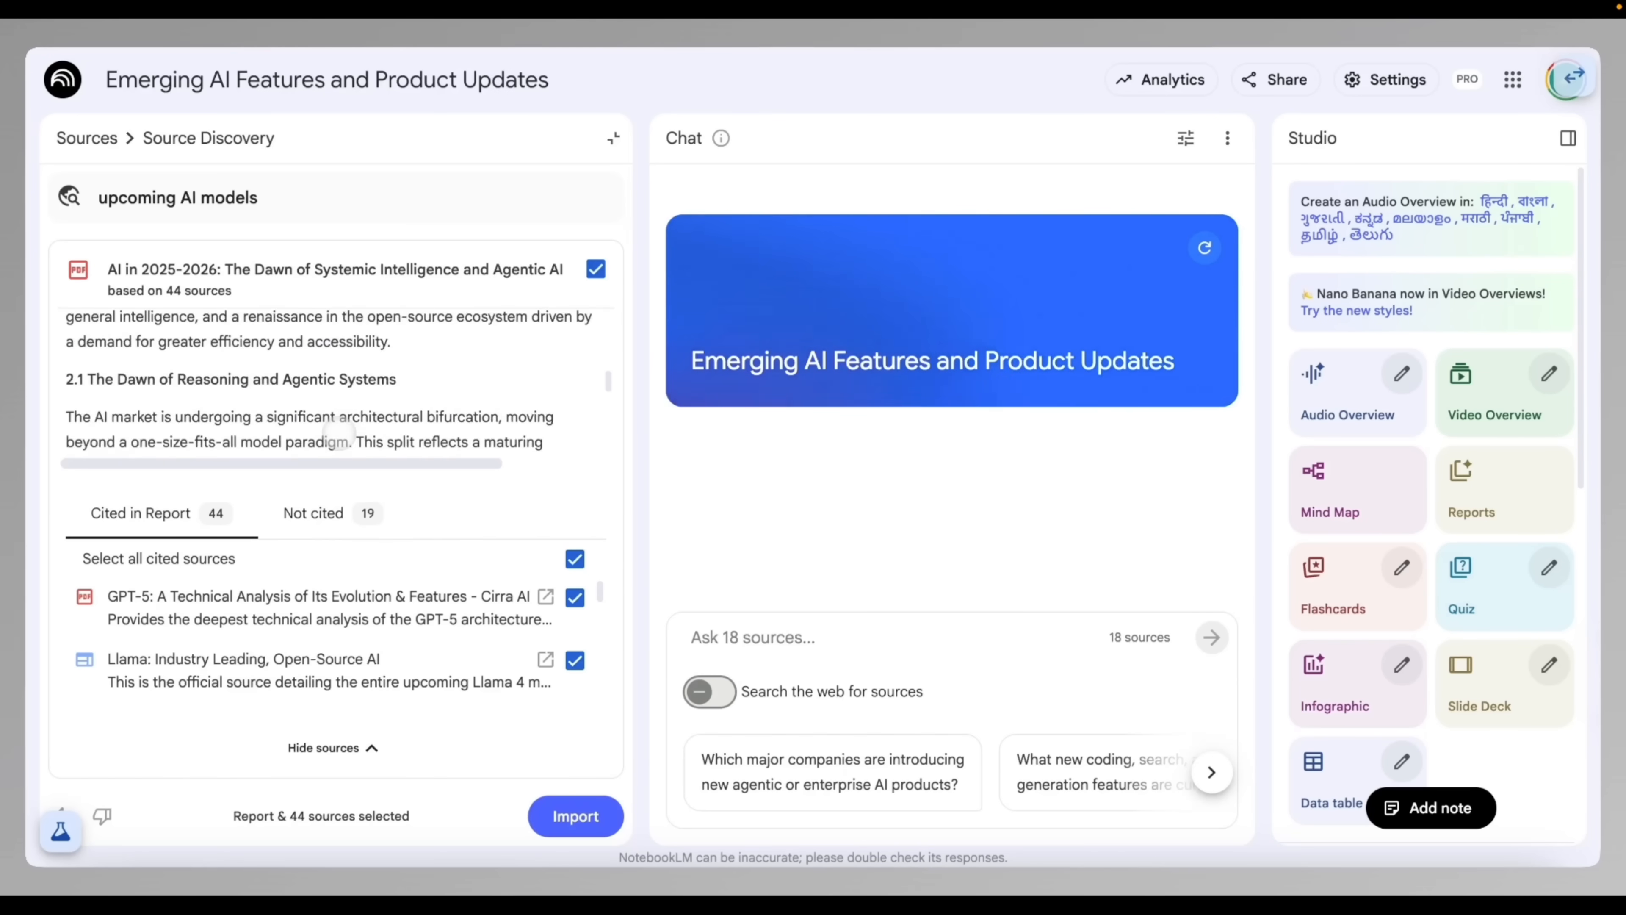
scroll(down, 3)
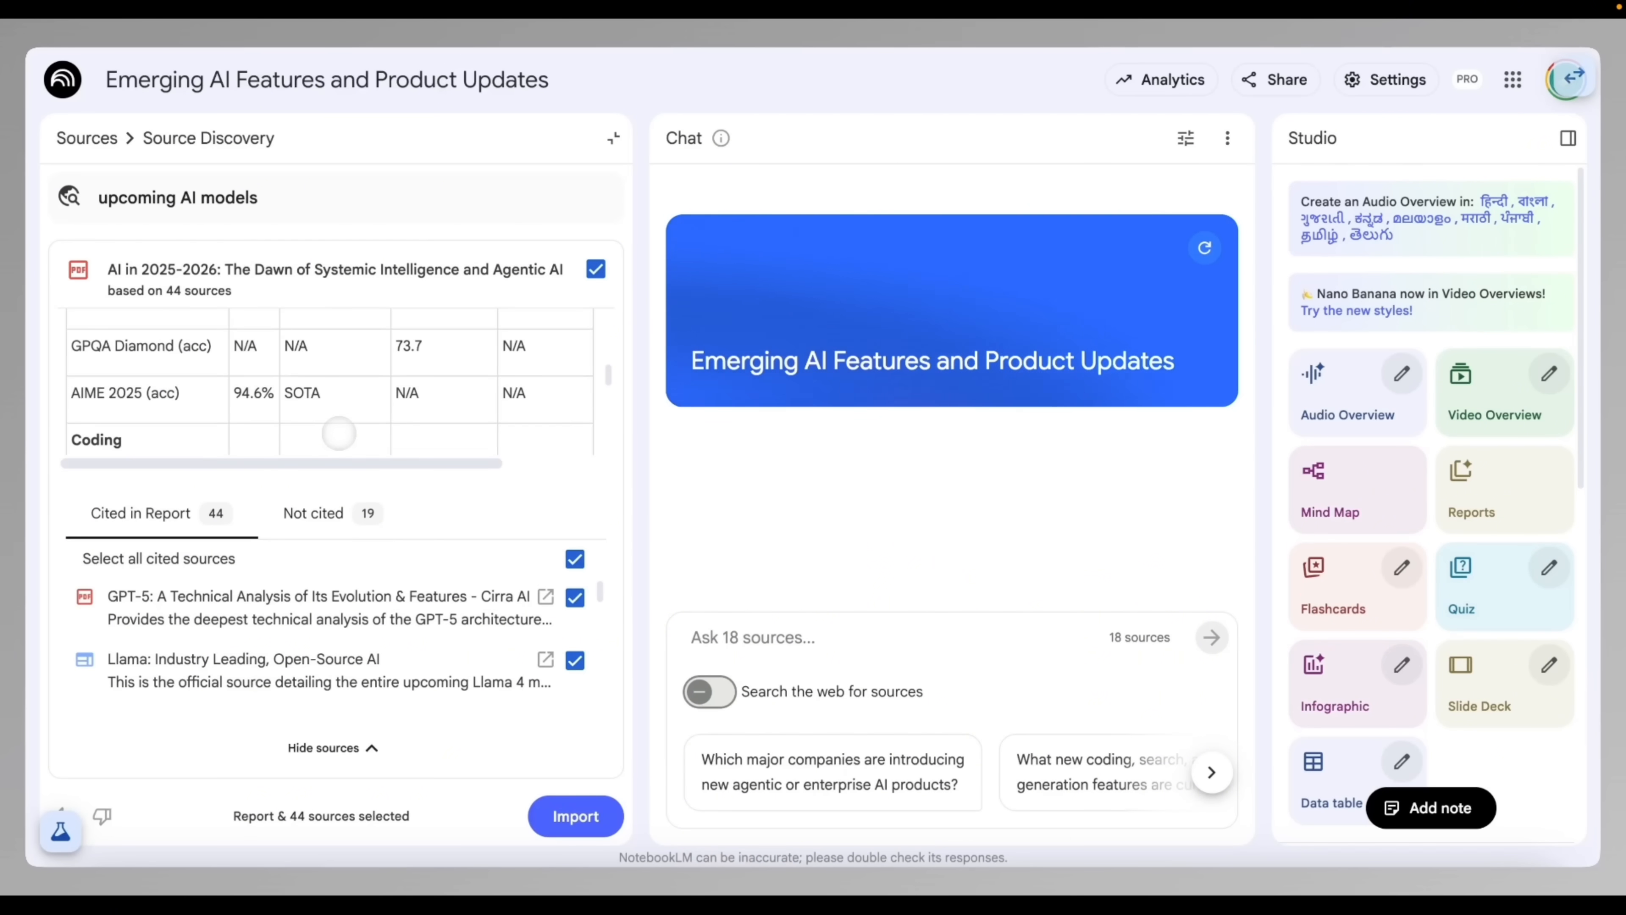
scroll(up, 3)
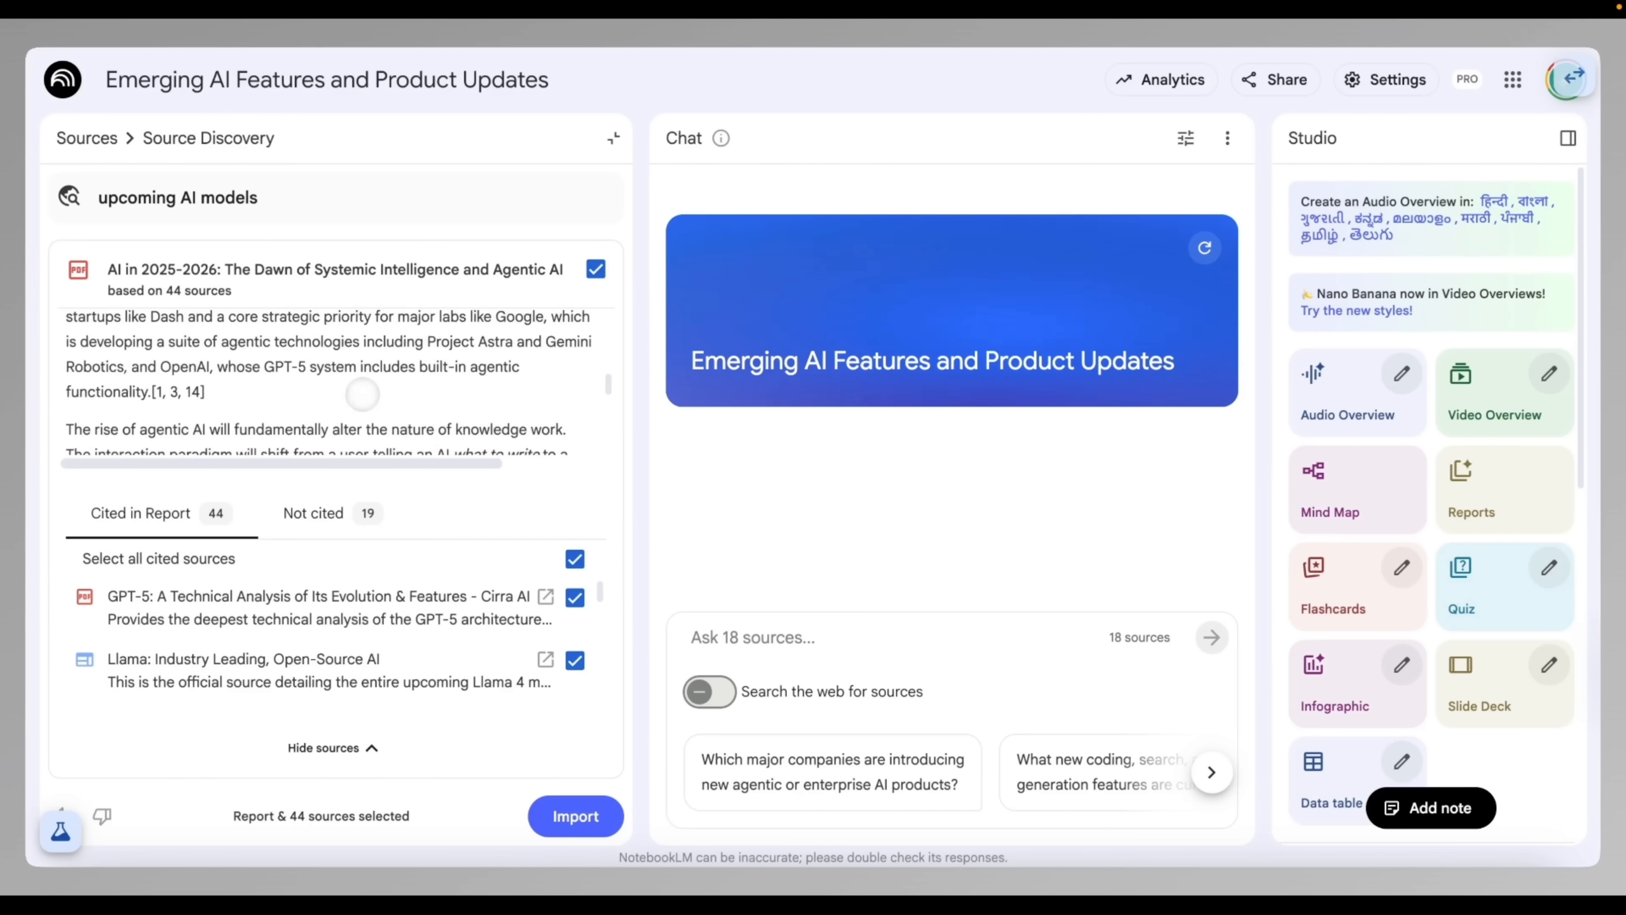
scroll(down, 3)
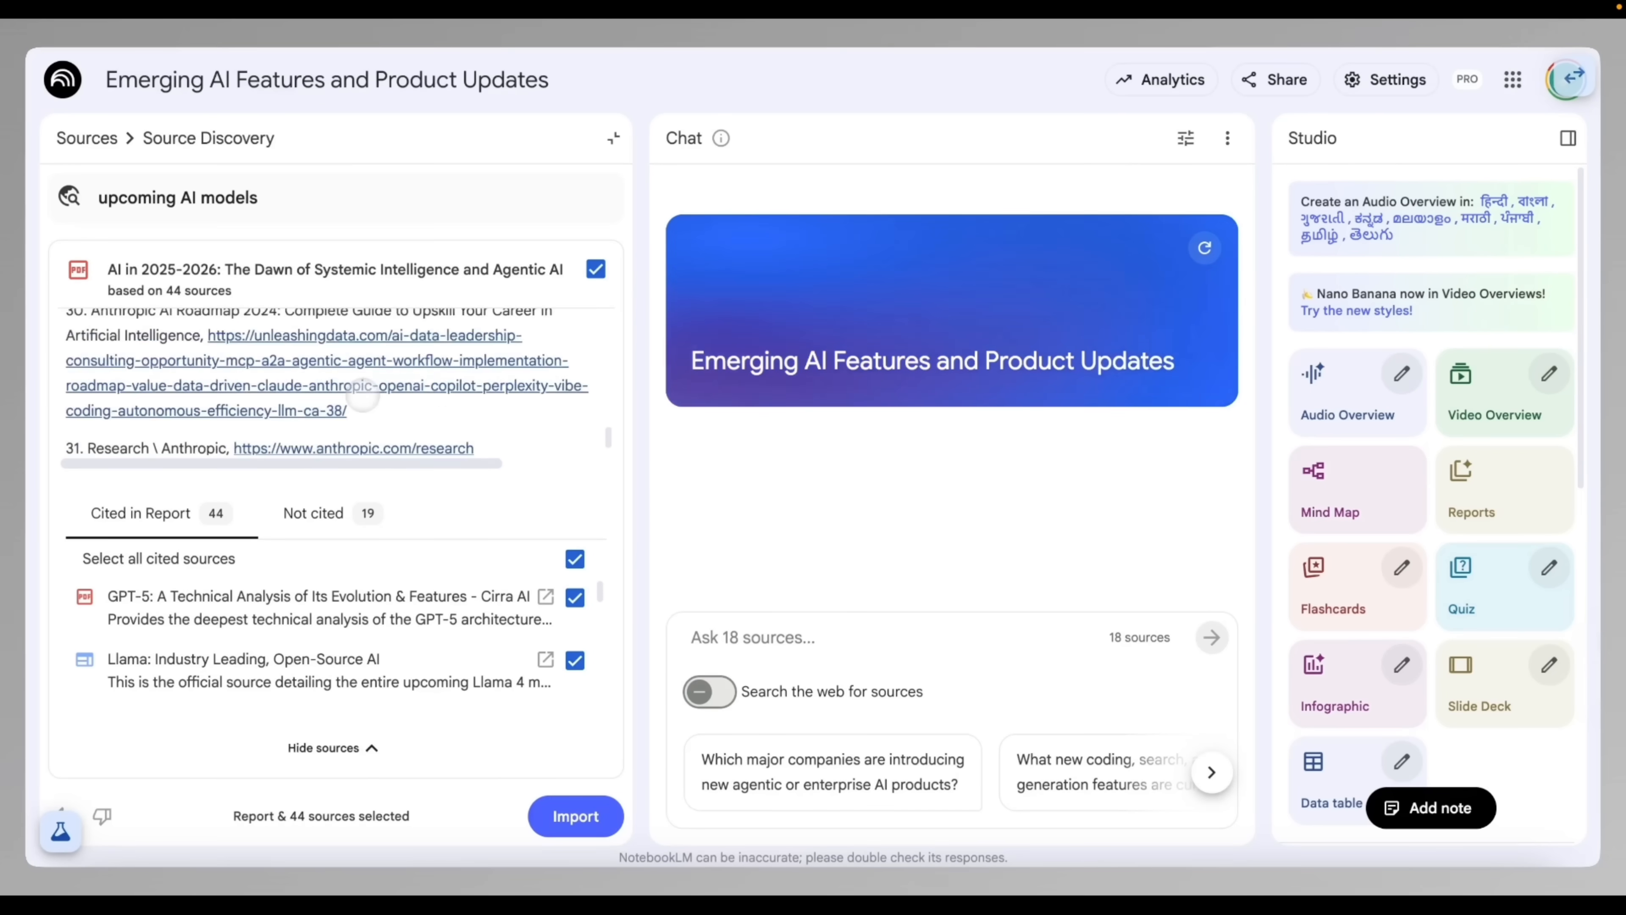
Step: Review the 19 uncited sources, return to the 44 cited ones, and hide the source list
click(314, 513)
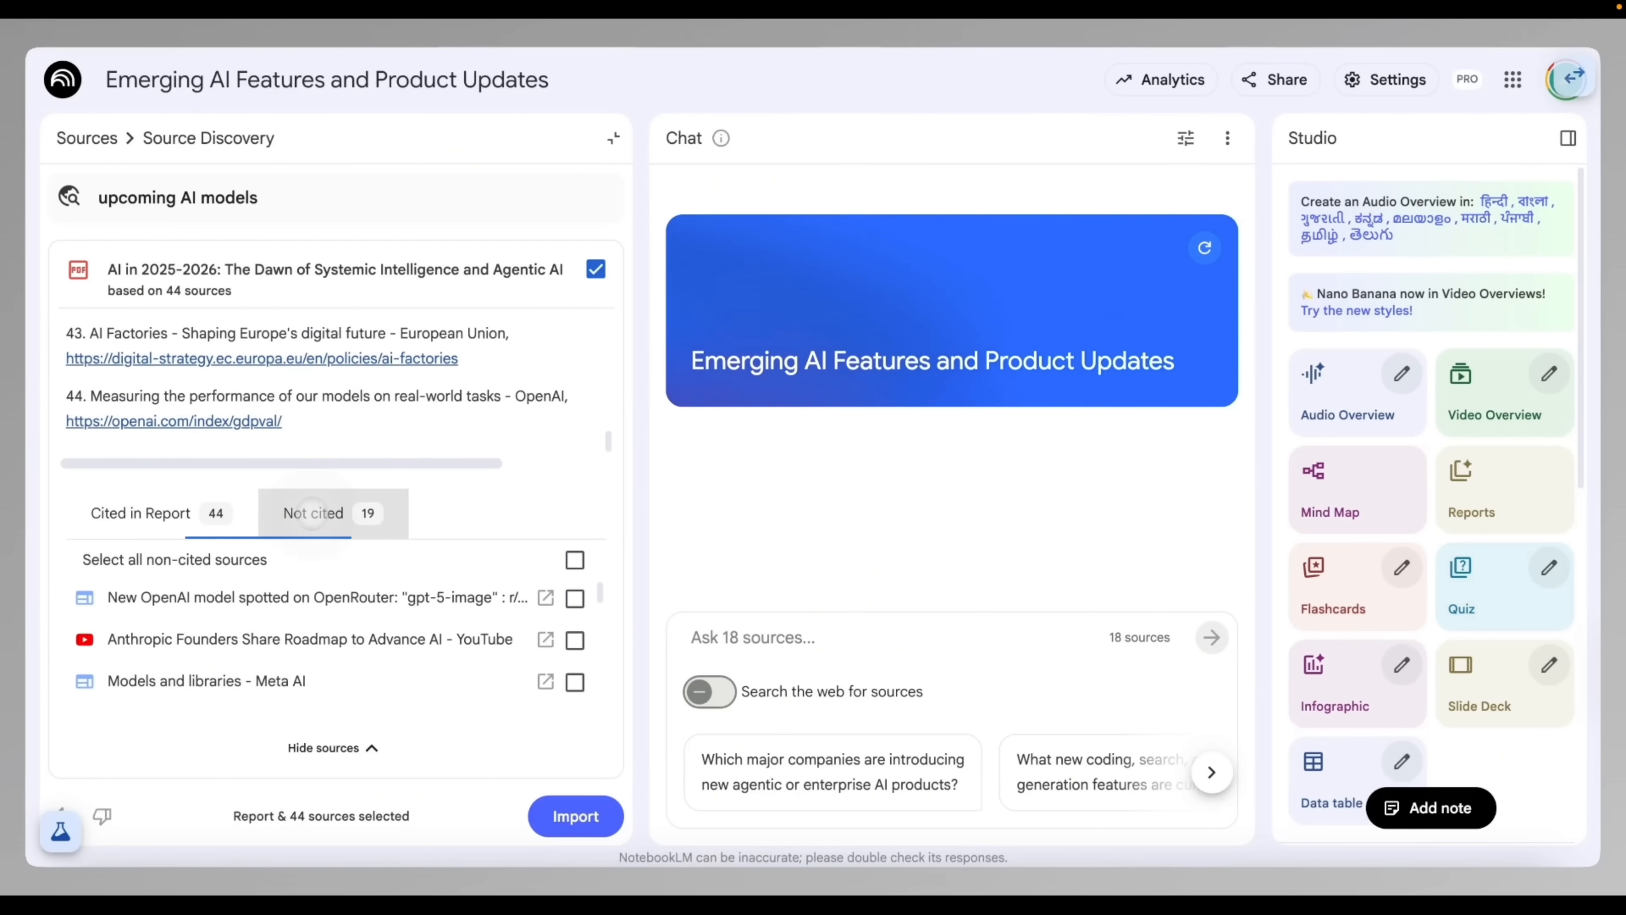
click(140, 512)
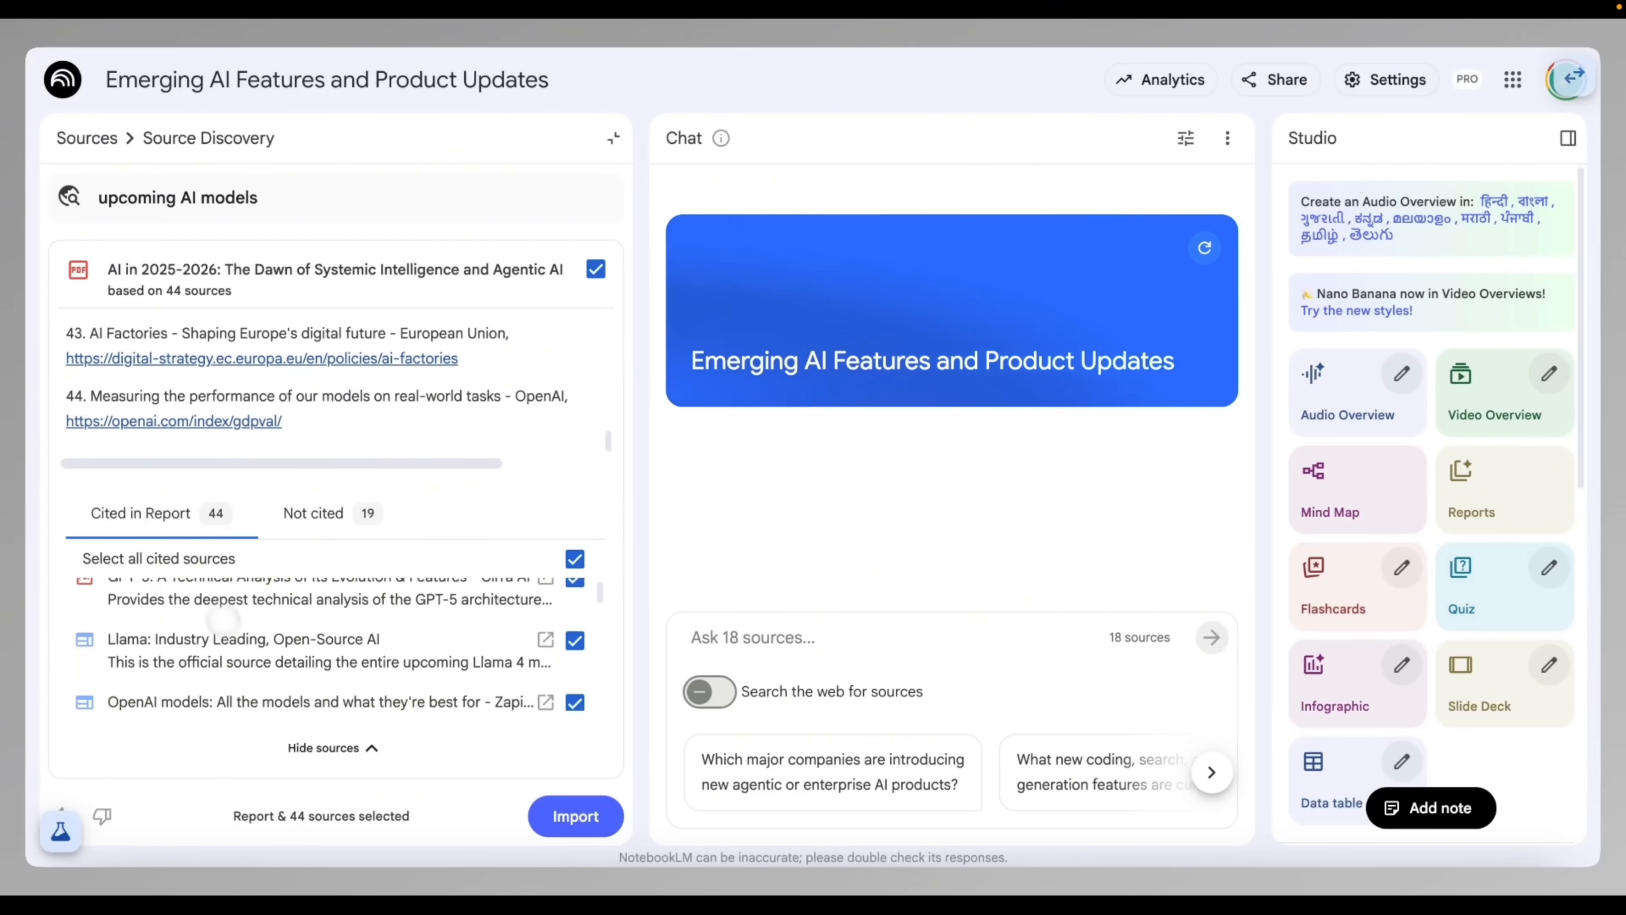
scroll(down, 3)
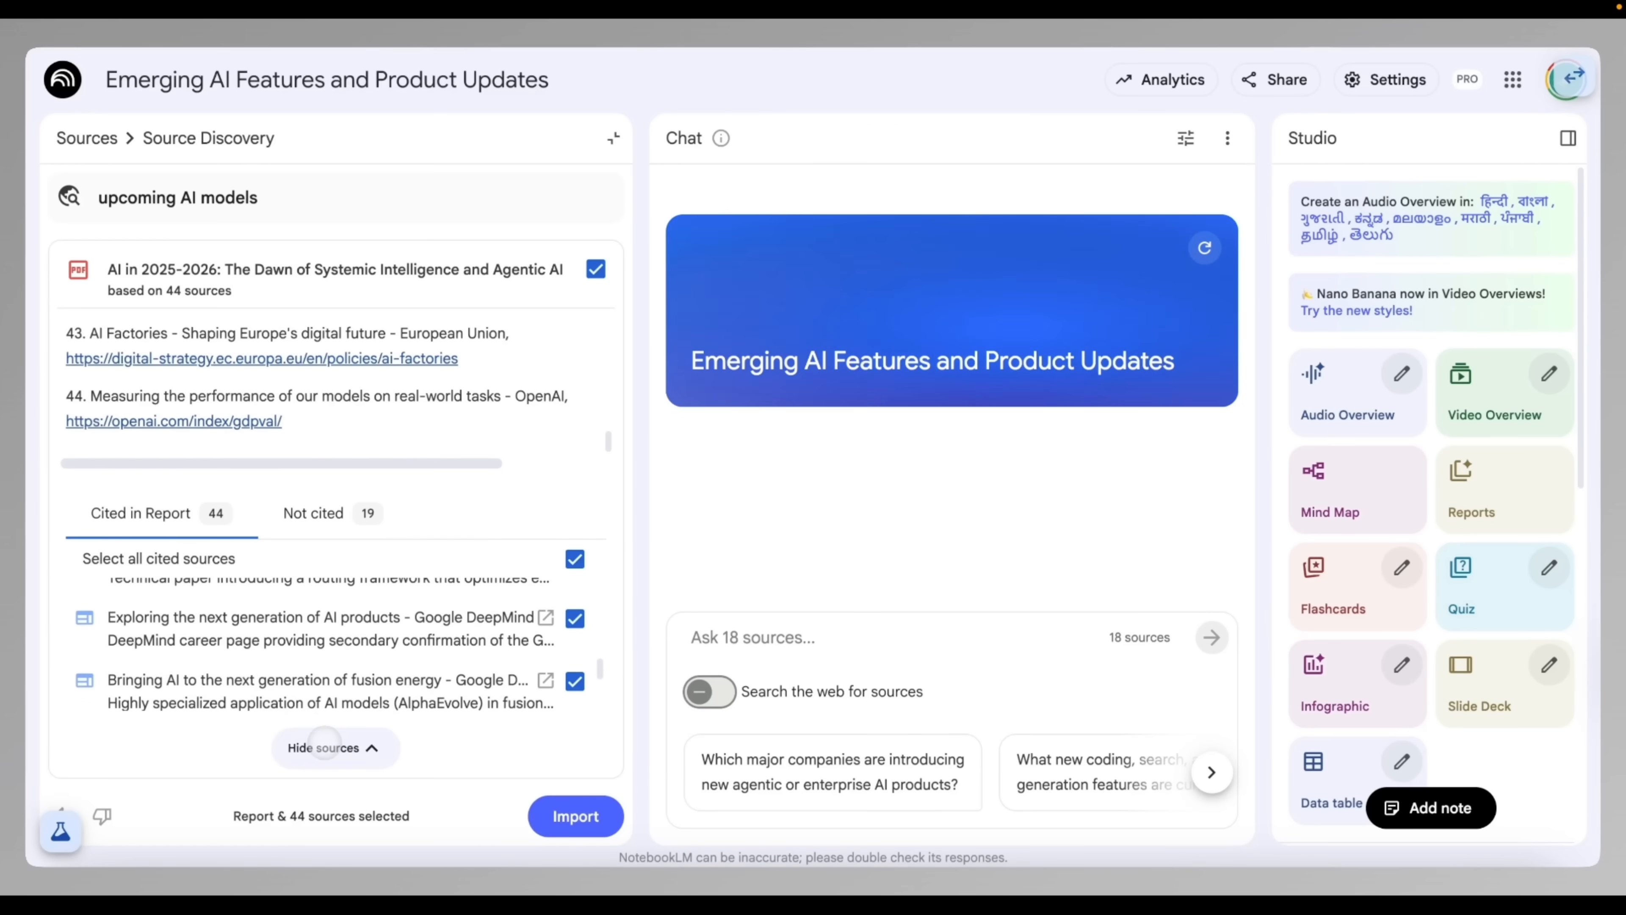
click(334, 747)
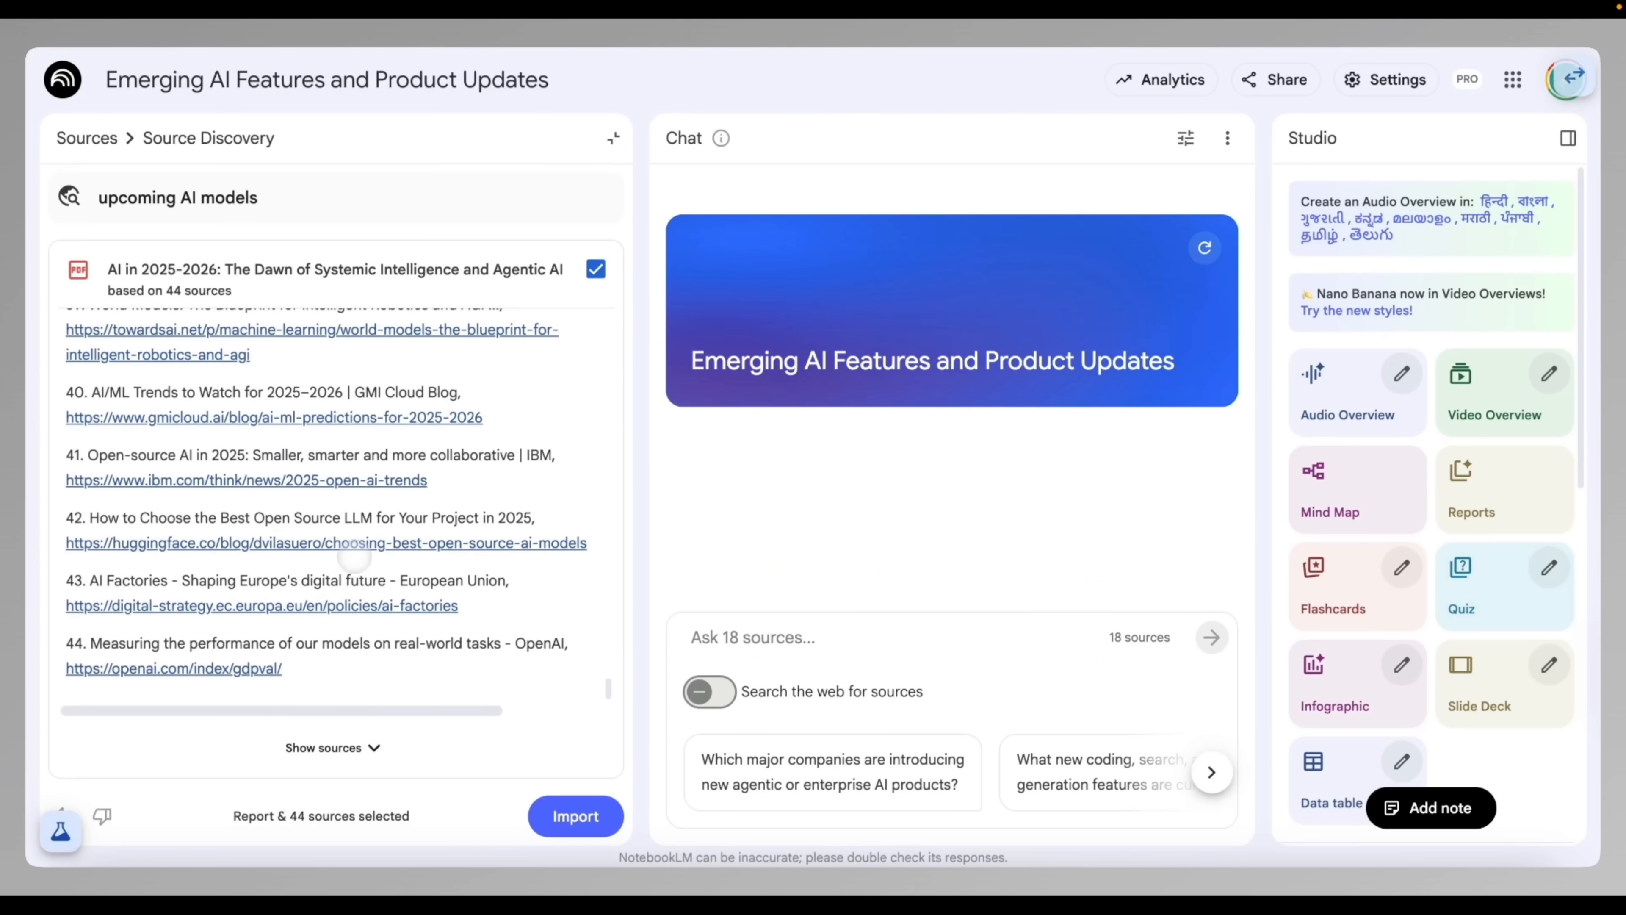
Step: Scroll back up the report to its coverage of Gemini and other specialized models
scroll(up, 3)
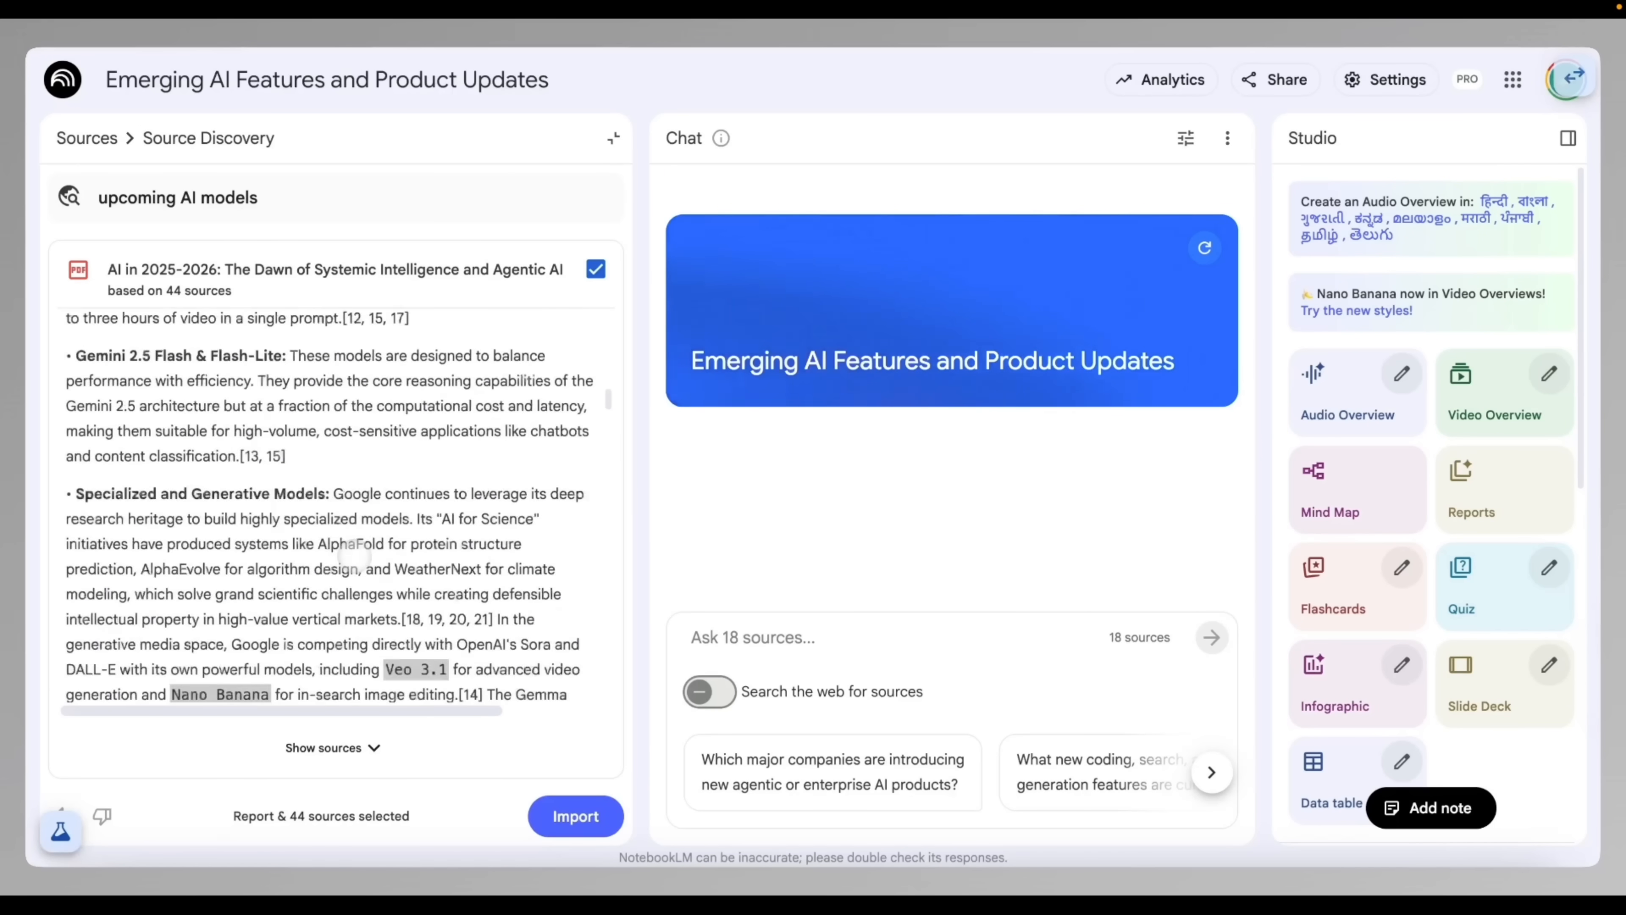
scroll(up, 3)
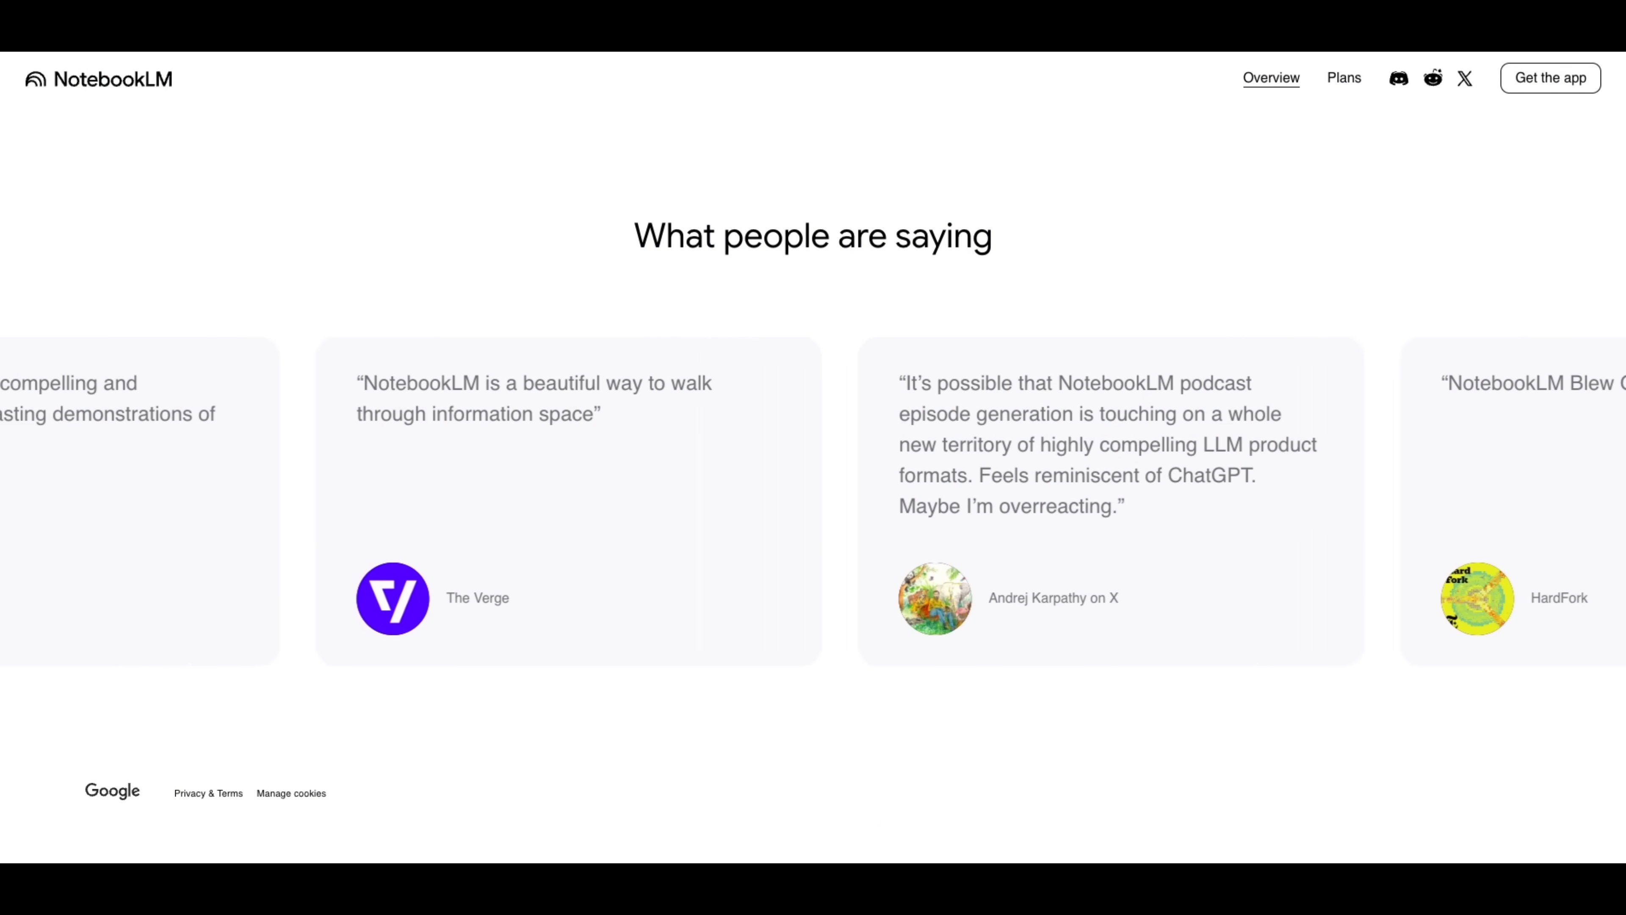
scroll(left, 3)
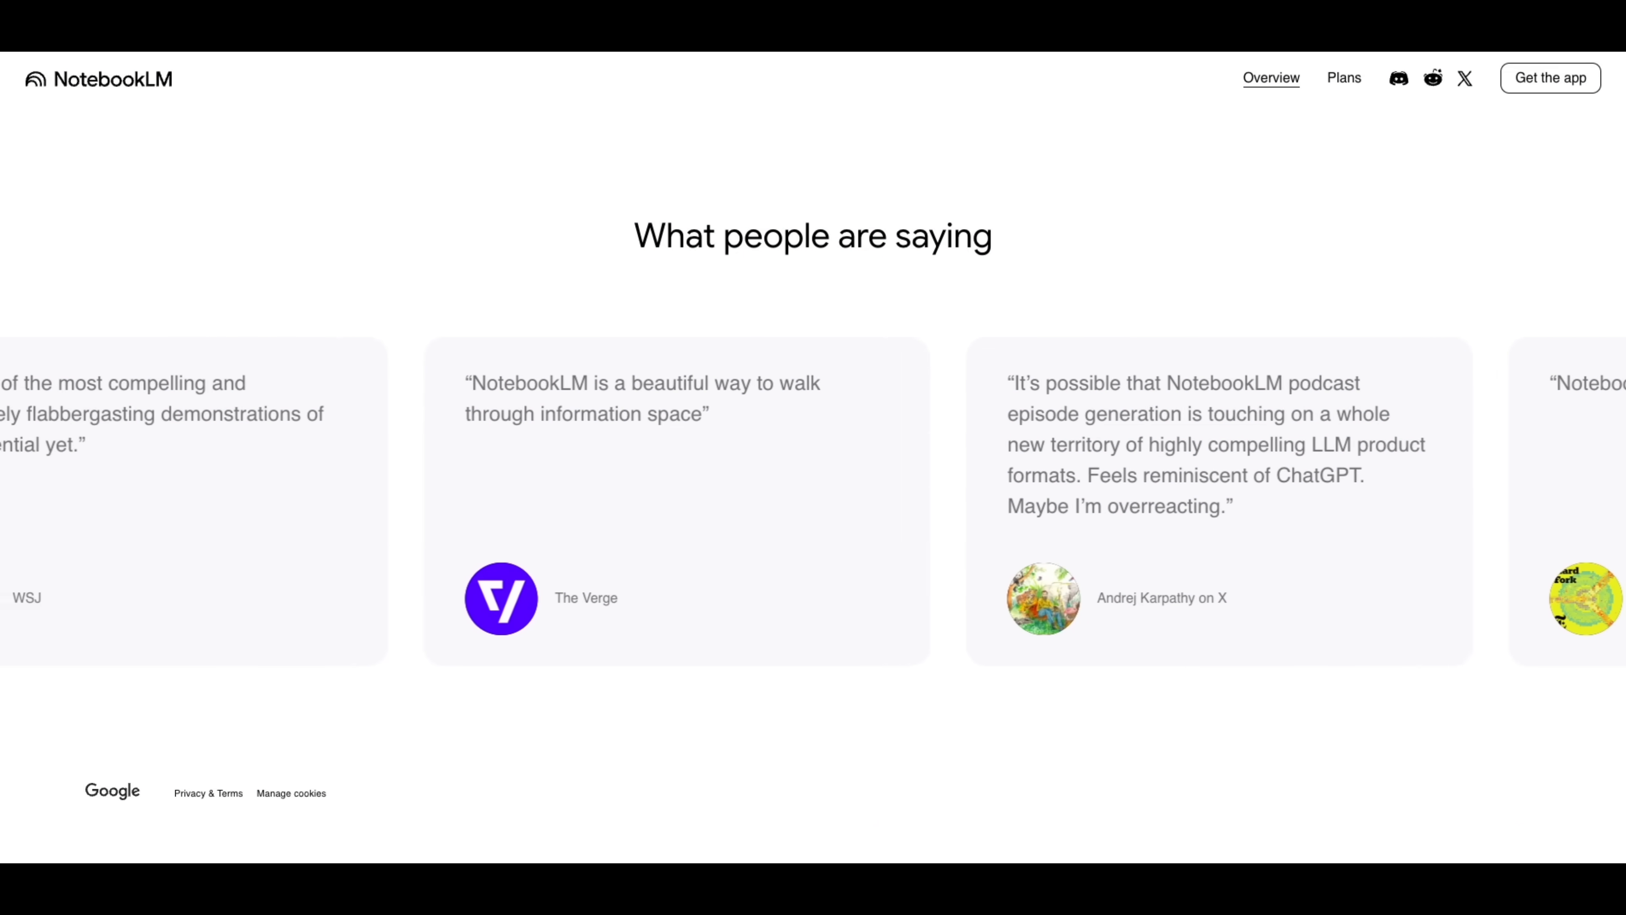
scroll(left, 3)
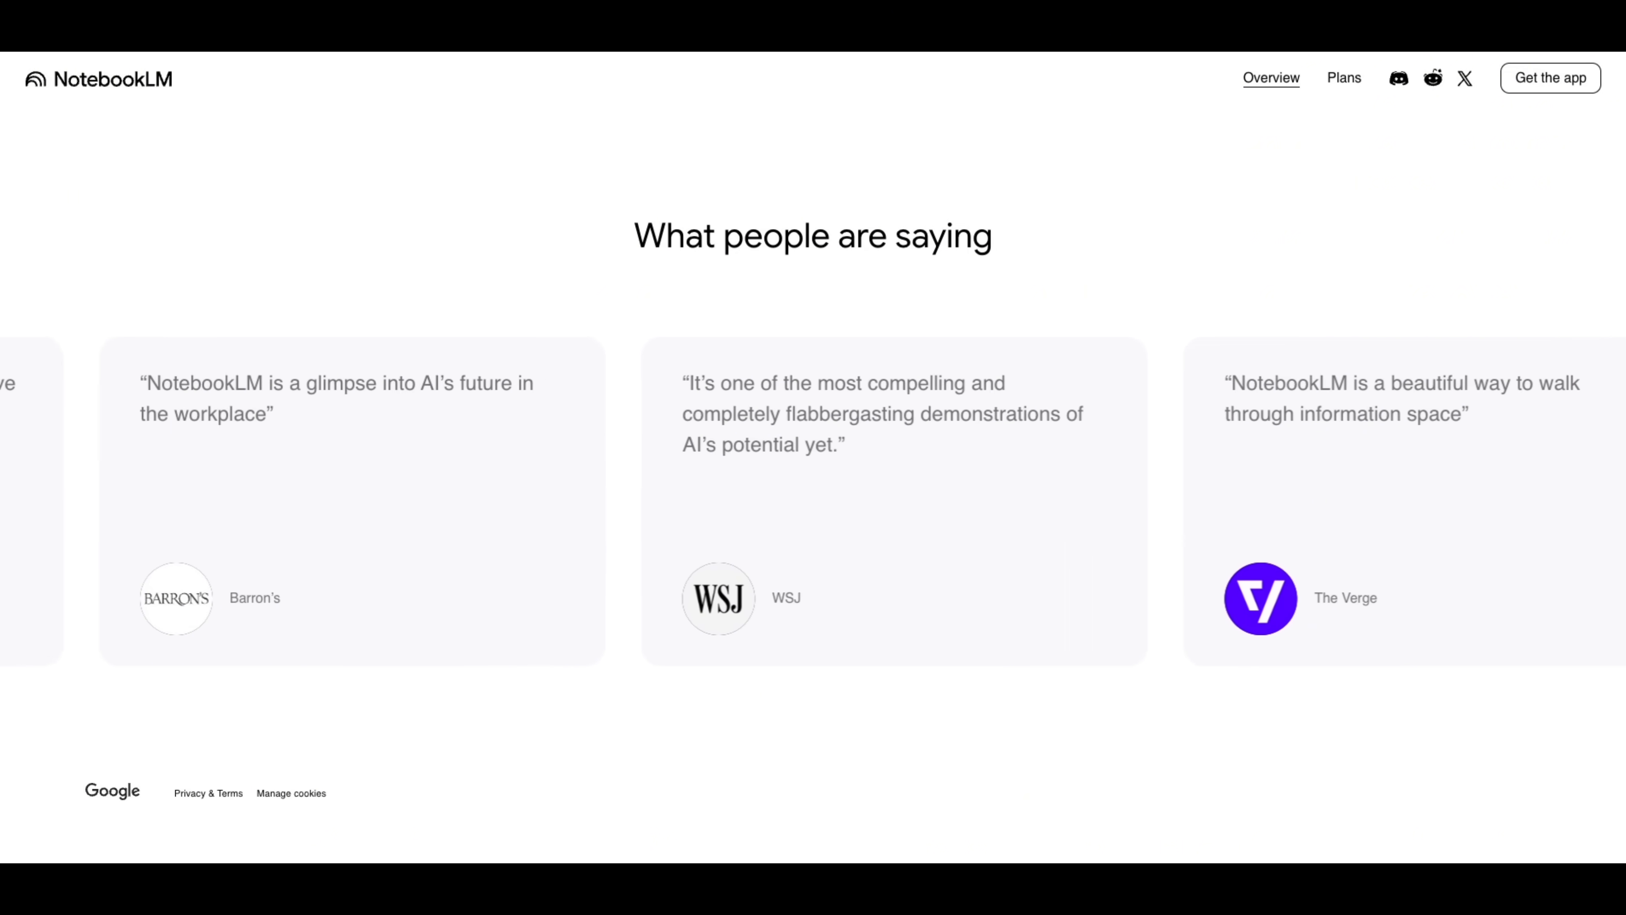
scroll(left, 3)
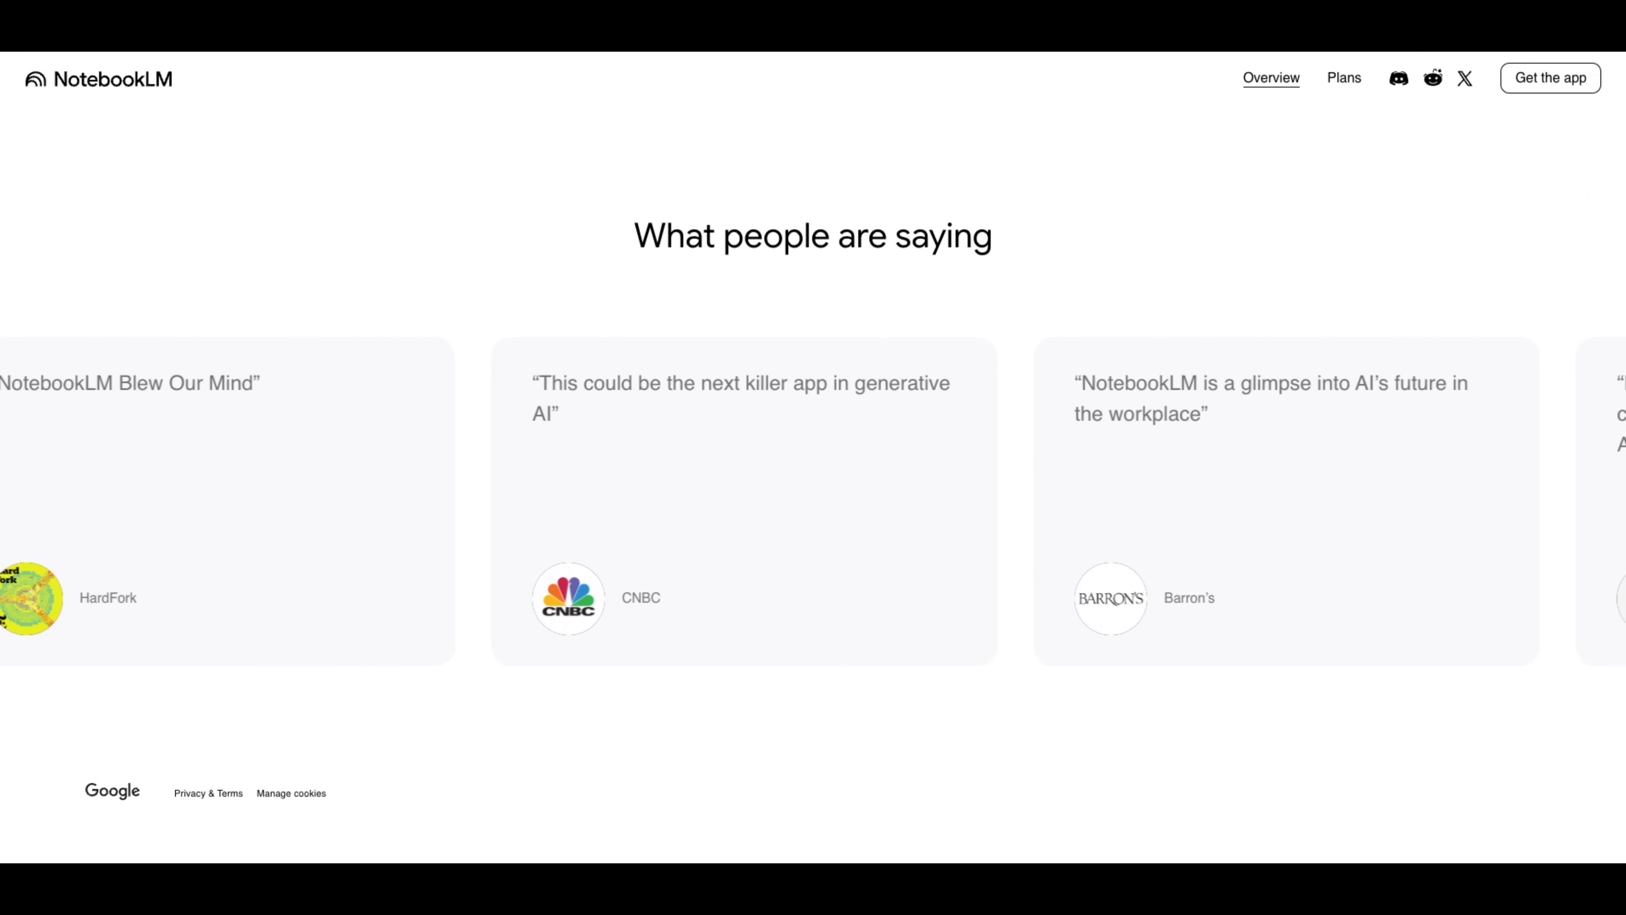
scroll(right, 3)
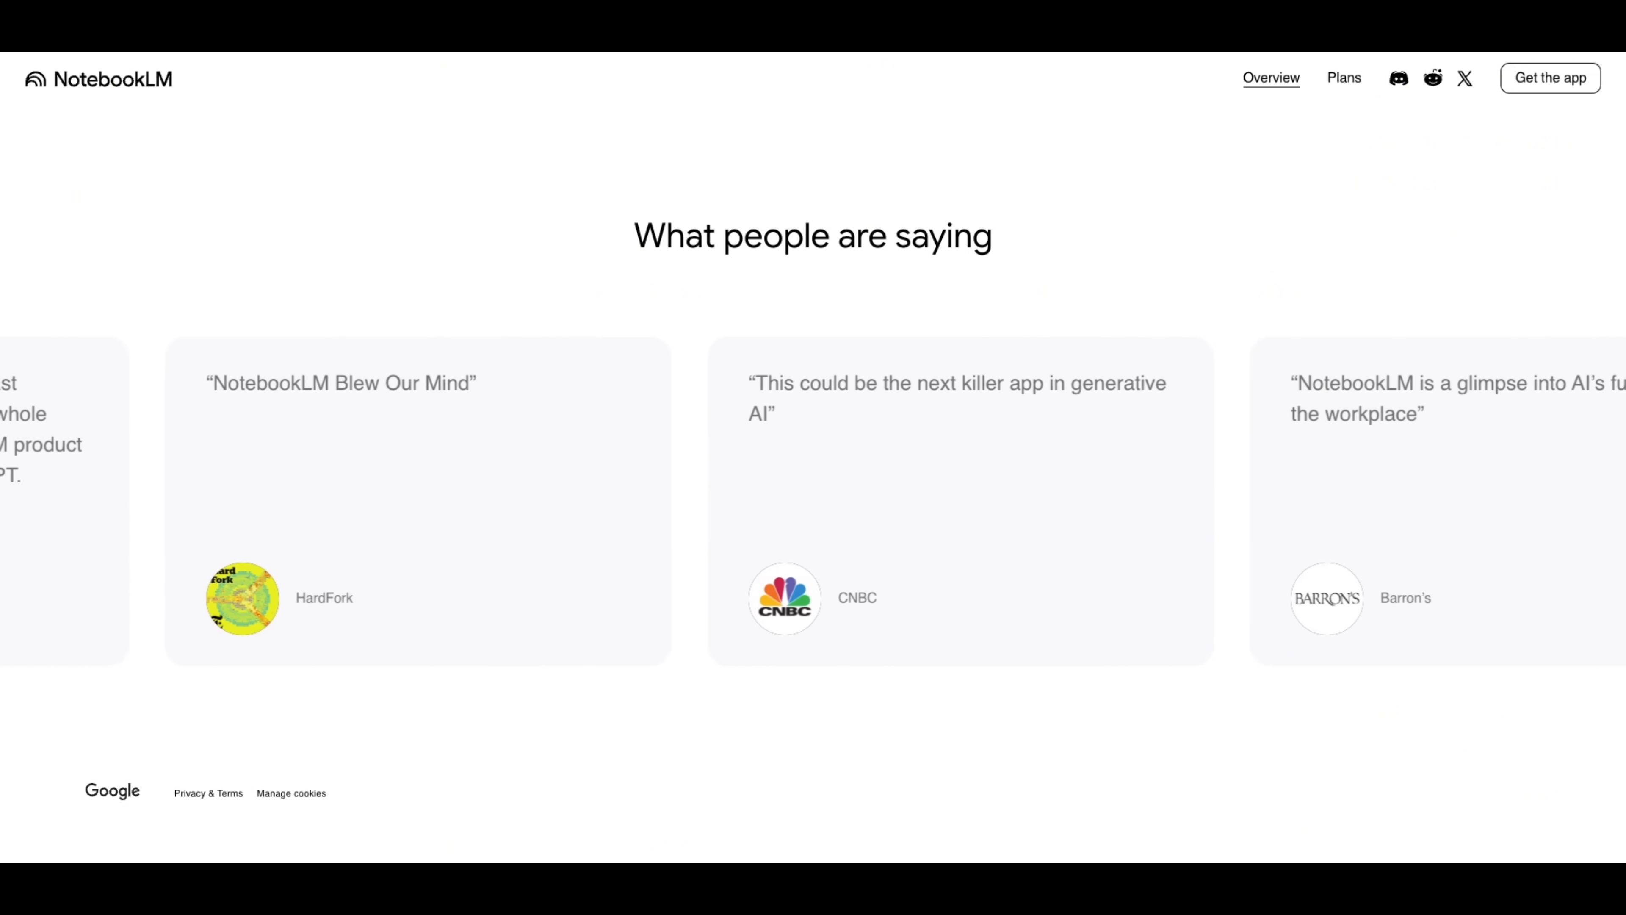
scroll(right, 3)
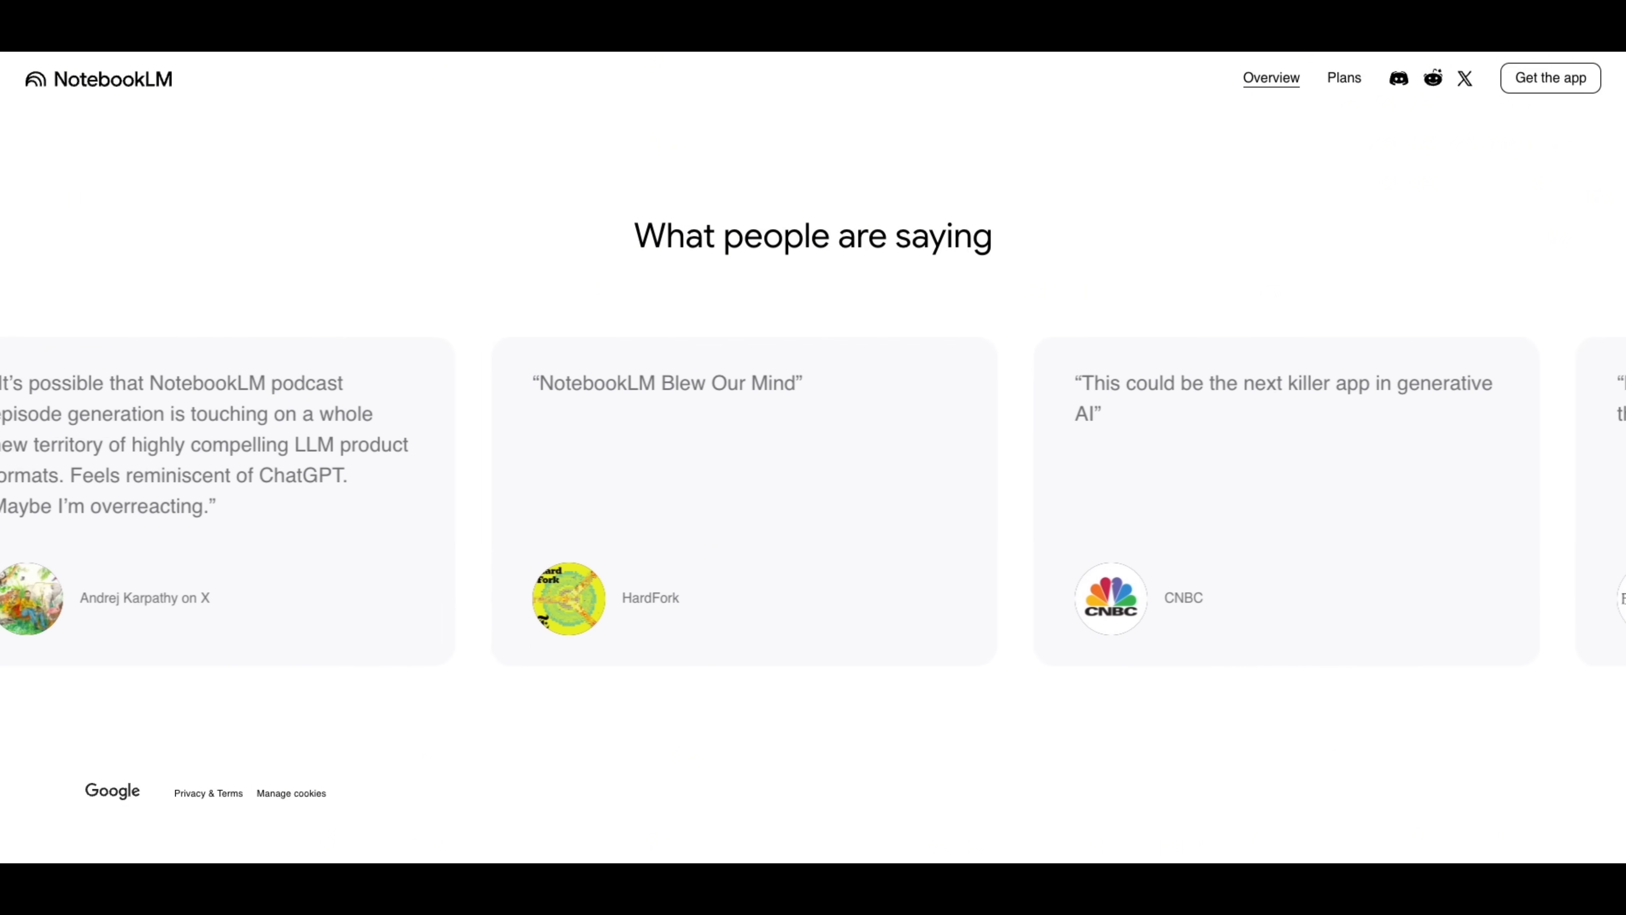
scroll(right, 3)
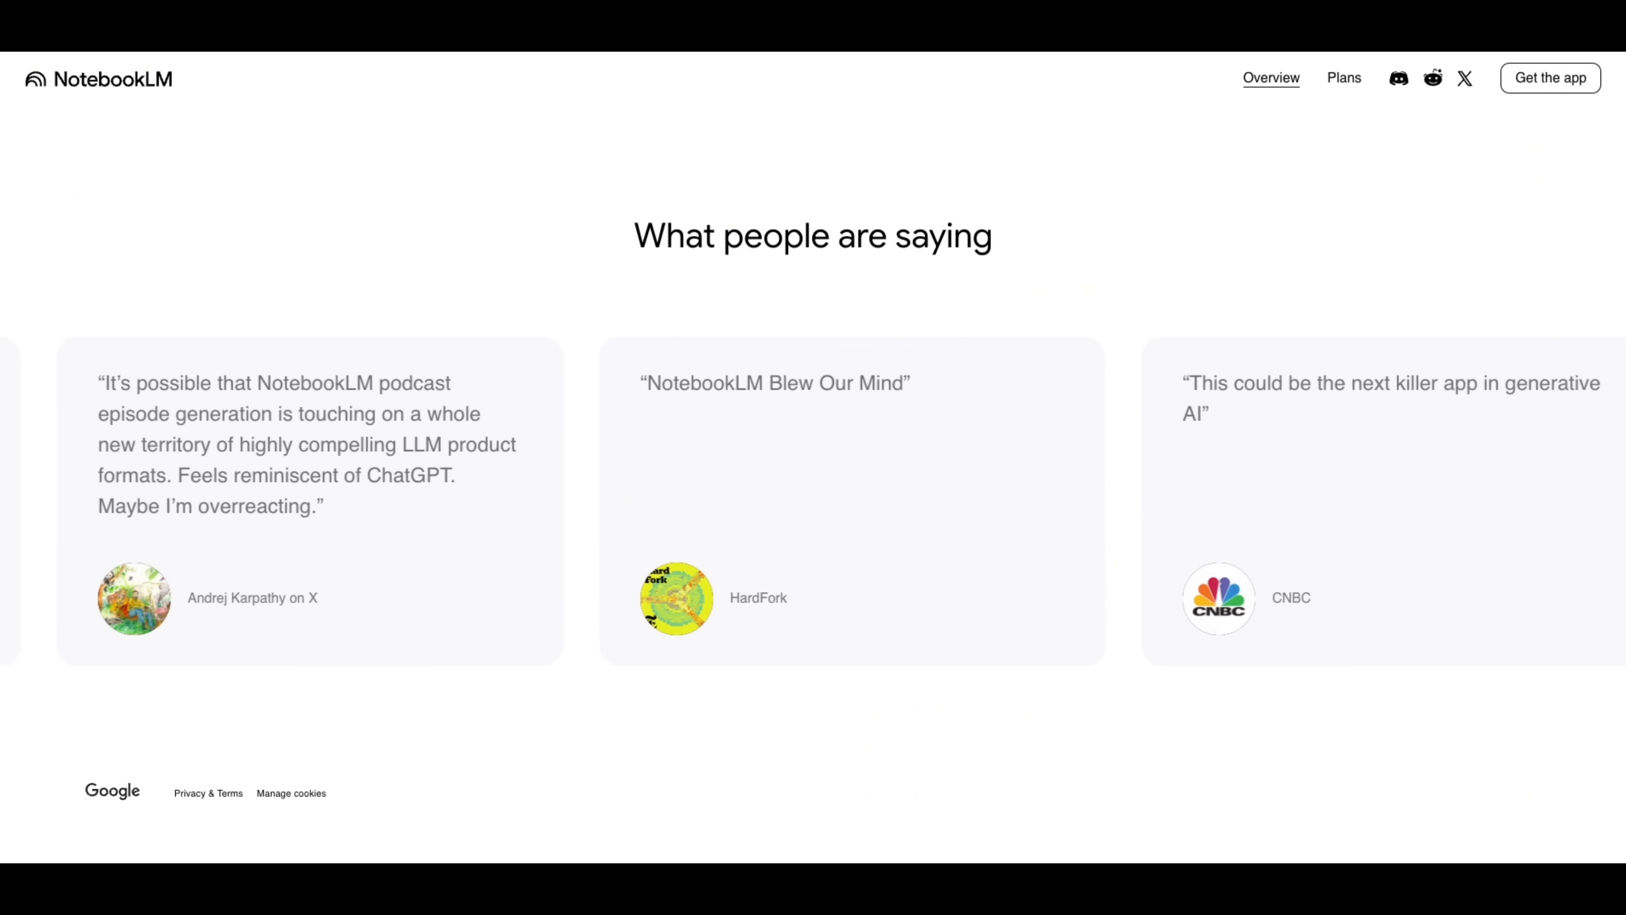
scroll(left, 3)
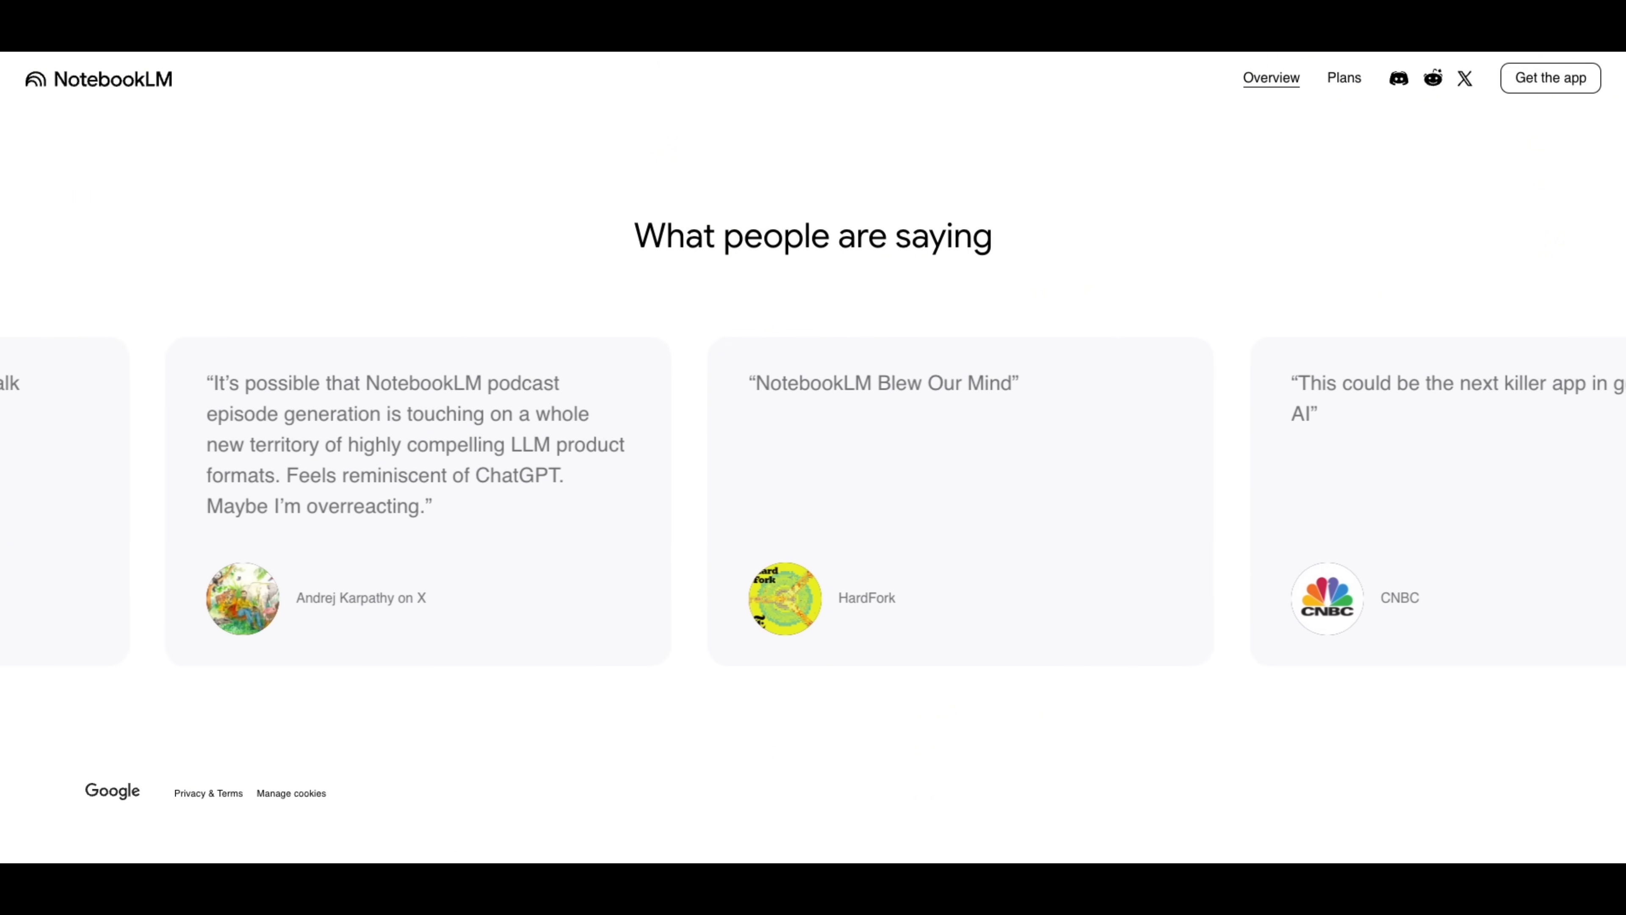